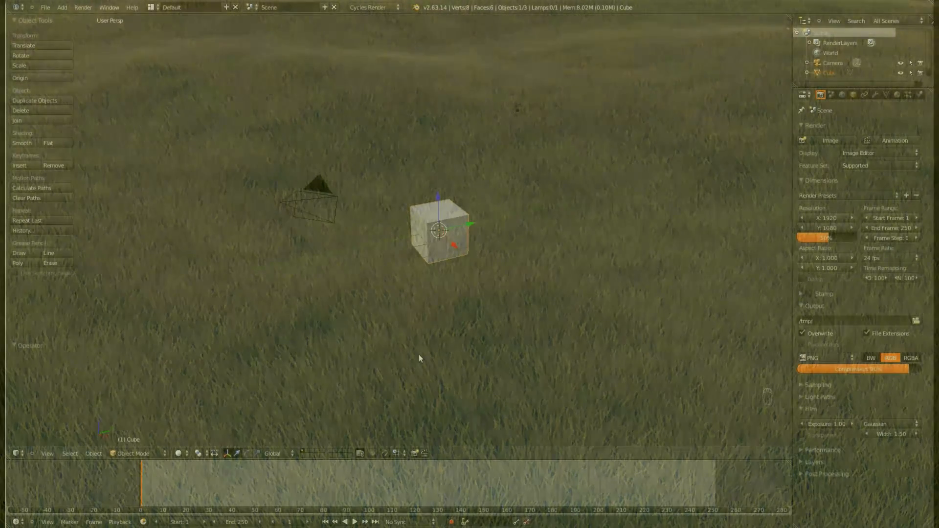
# Switch the scene's render engine from Cycles Render to Blender Render.
pyautogui.click(372, 6)
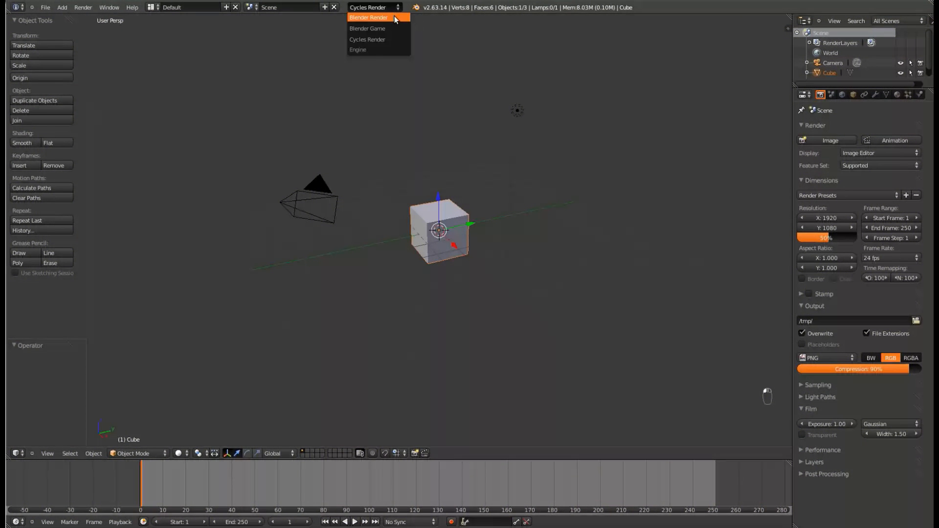
pyautogui.click(369, 17)
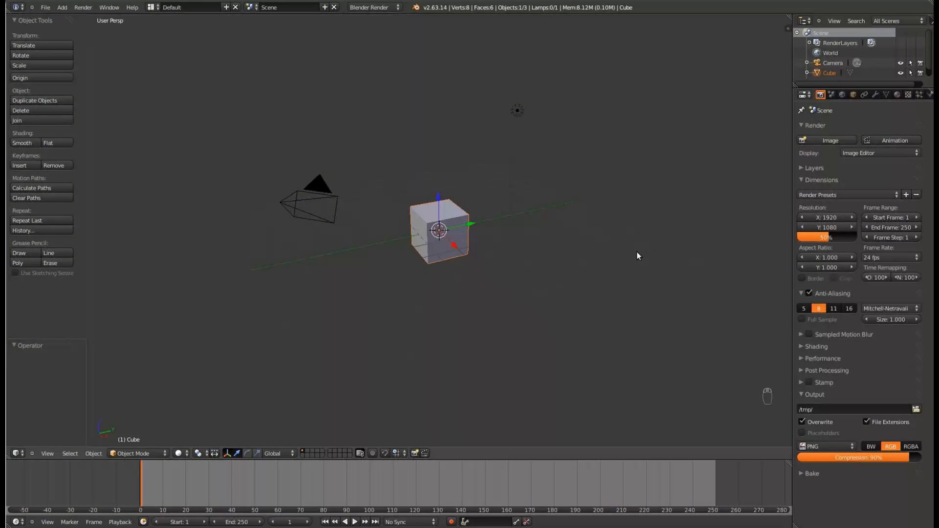
pyautogui.moveTo(584, 222)
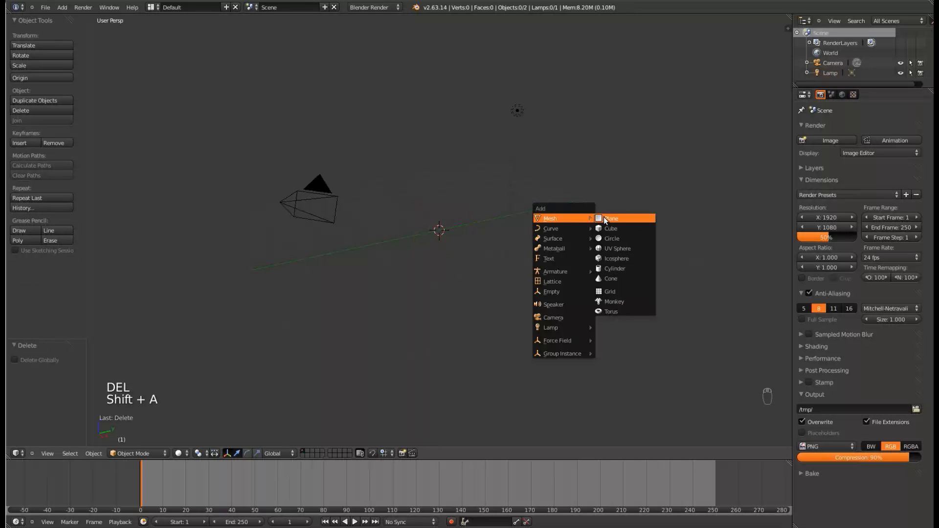
# Add a plane and subdivide its mesh into a 7-by-7 grid of faces, returning to object mode.
pyautogui.click(611, 218)
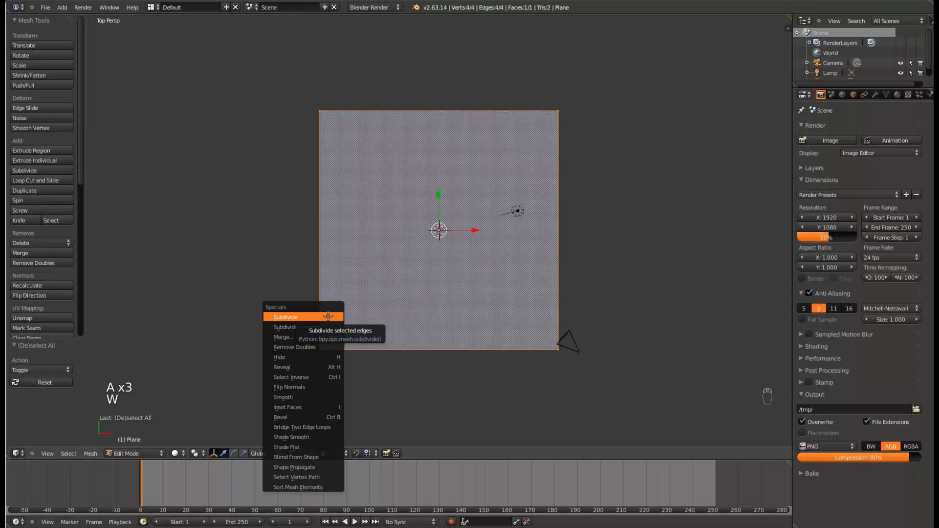
pyautogui.click(285, 316)
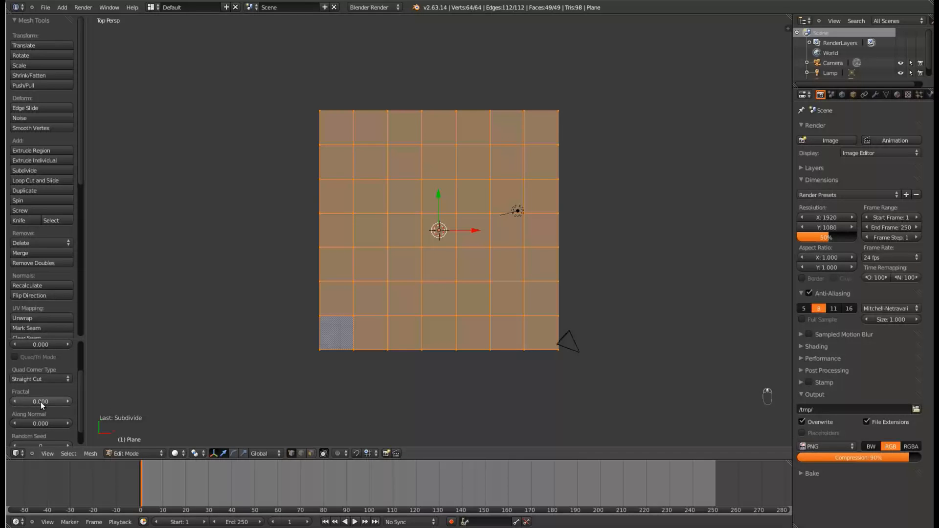
pyautogui.press('Escape')
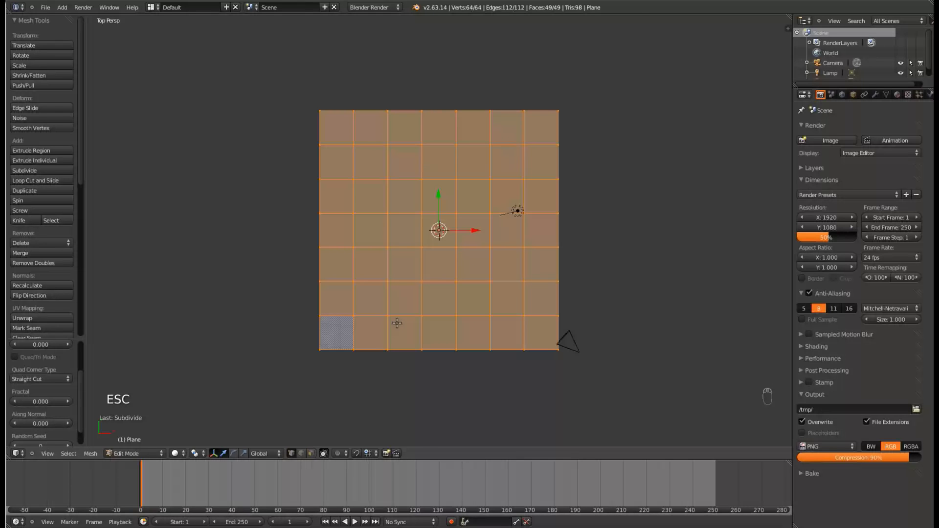
pyautogui.press('Tab')
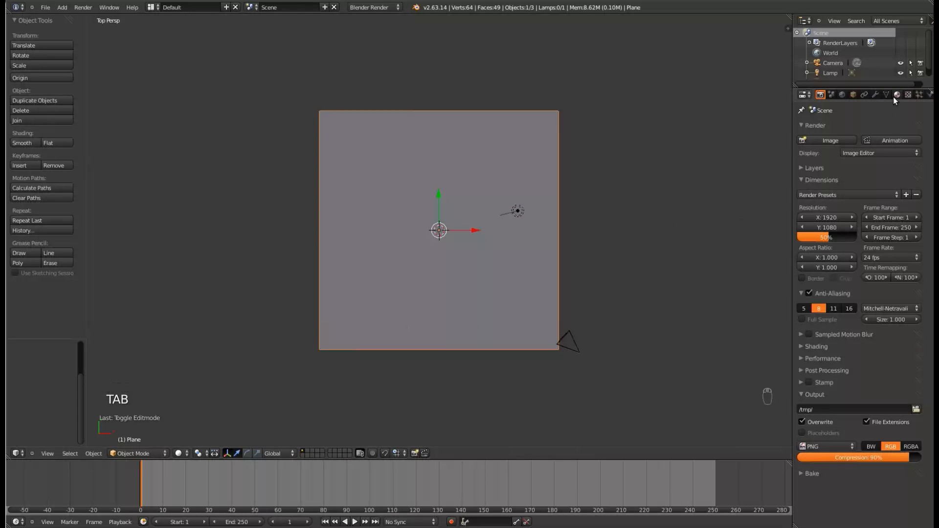
# Add a Subdivision Surface modifier to the plane and create a new material named Ground.
pyautogui.press('ctrl+1')
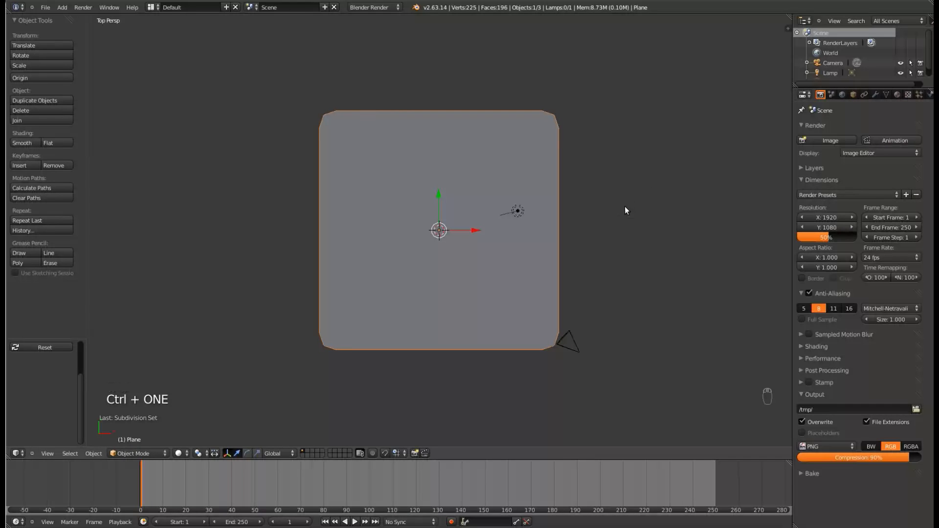
pyautogui.click(875, 95)
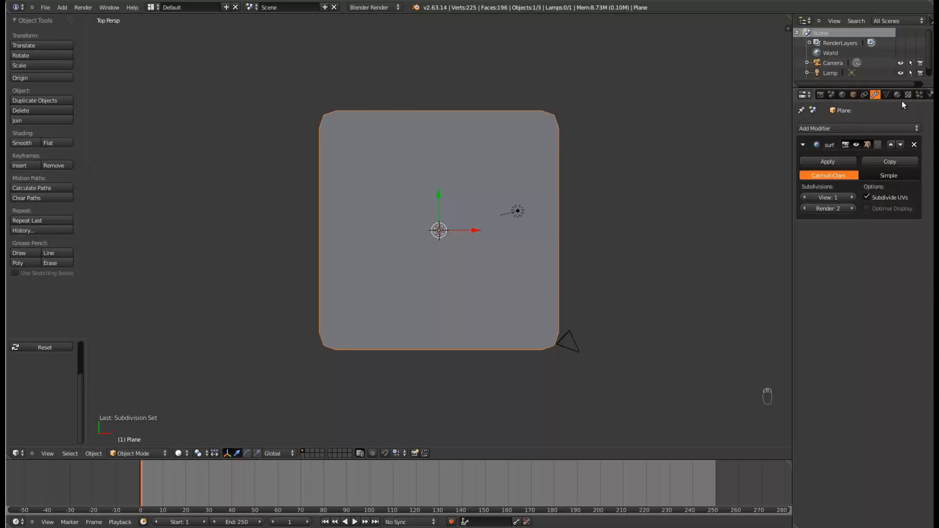
pyautogui.click(897, 95)
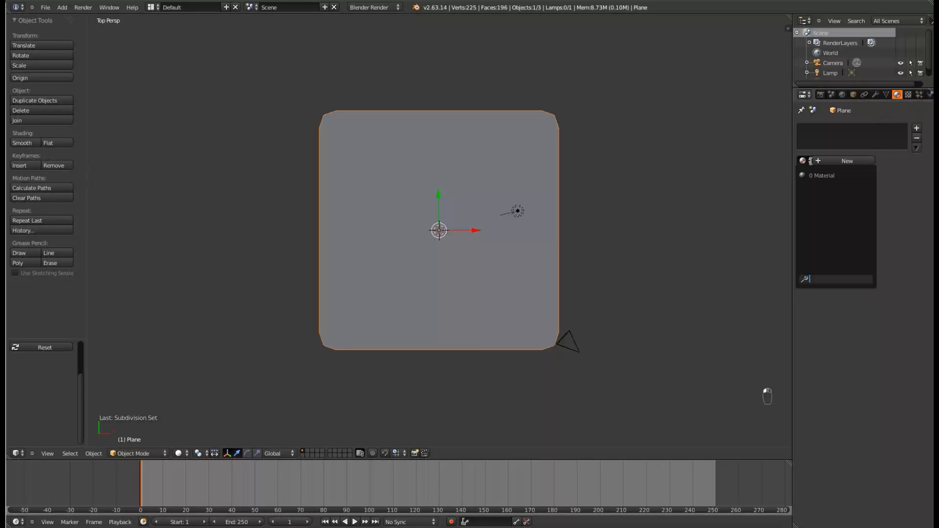
pyautogui.click(848, 160)
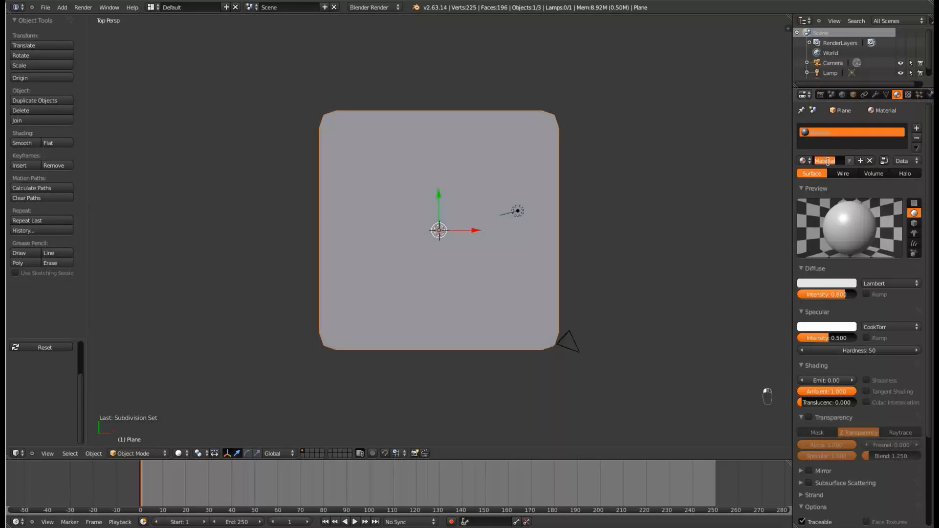
pyautogui.write('Ground')
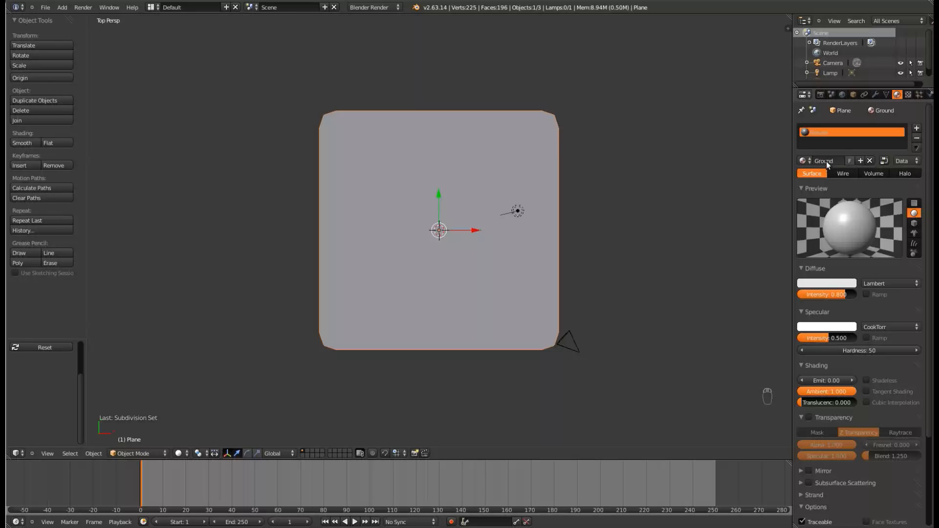
pyautogui.click(924, 94)
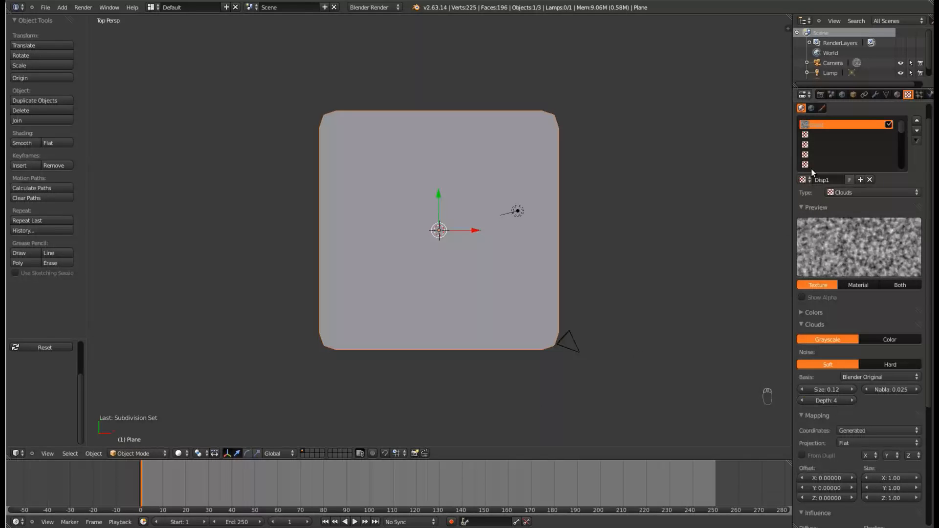
# Displace the plane with texture Disp1 at strength 0.113, shade it smooth and save the file.
pyautogui.click(875, 95)
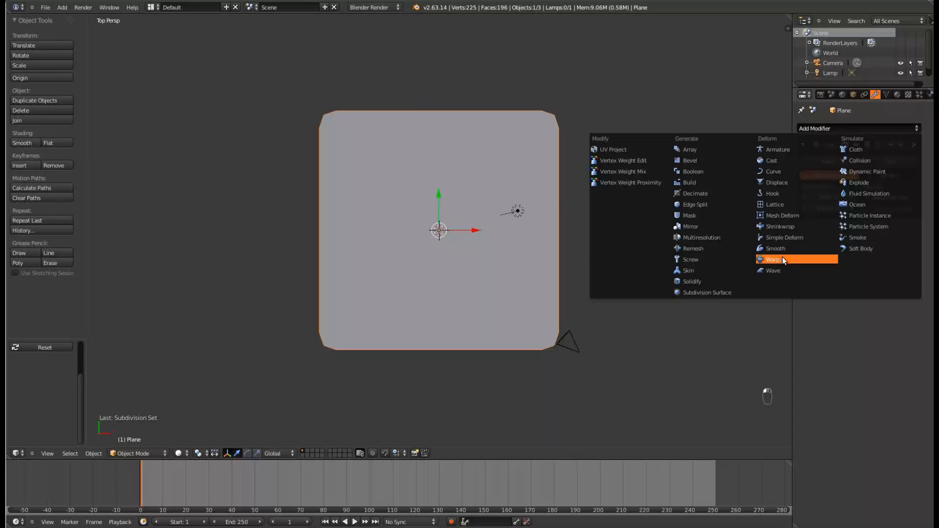
pyautogui.moveTo(776, 205)
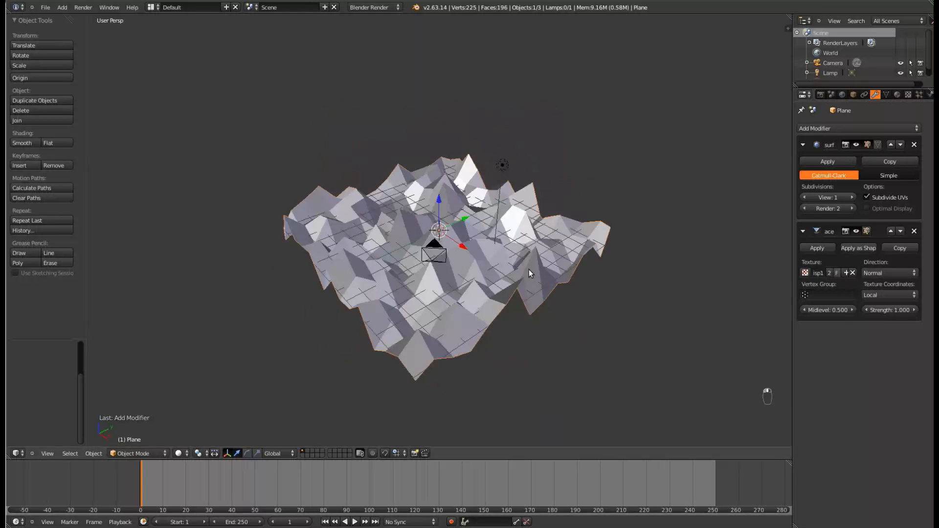
pyautogui.click(892, 310)
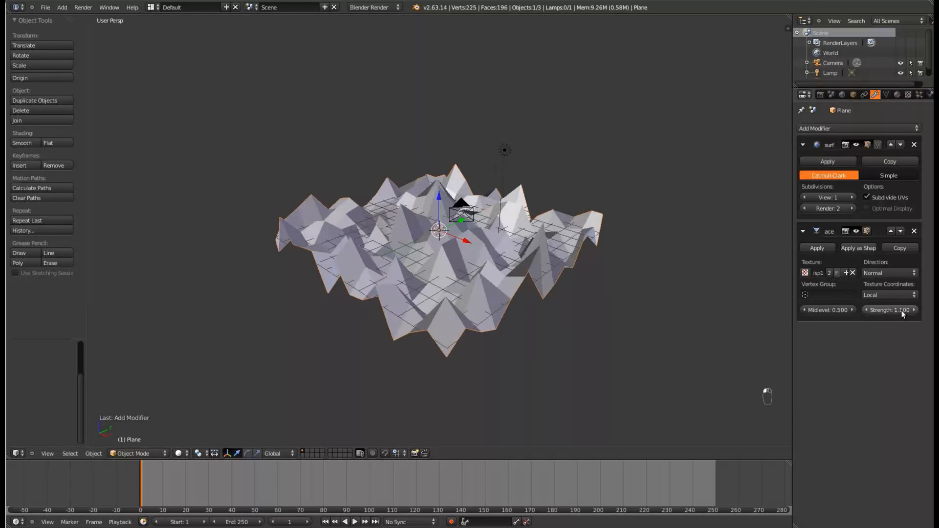
pyautogui.click(890, 311)
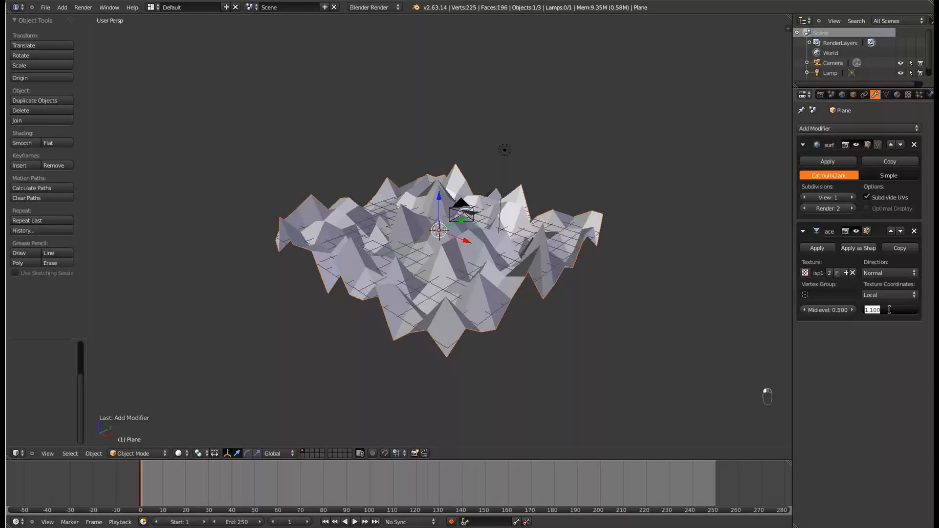
pyautogui.write('0.113')
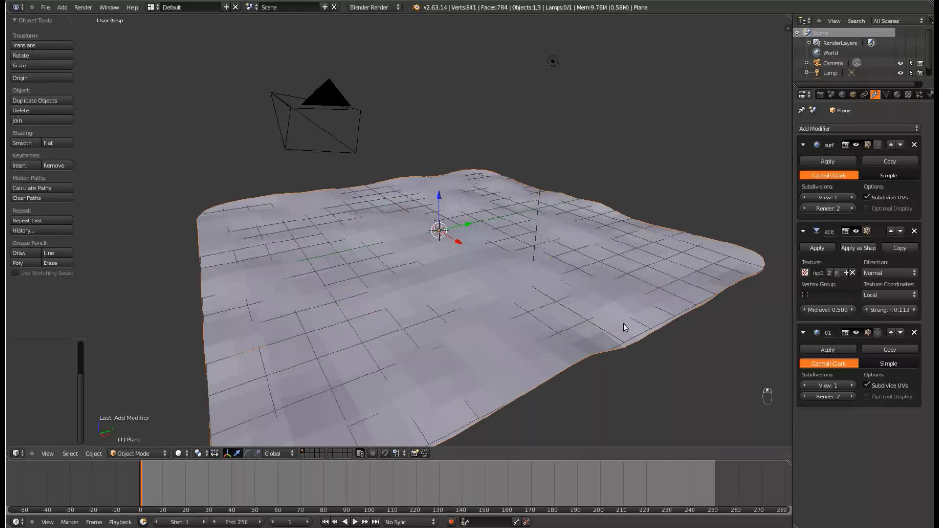
pyautogui.click(22, 143)
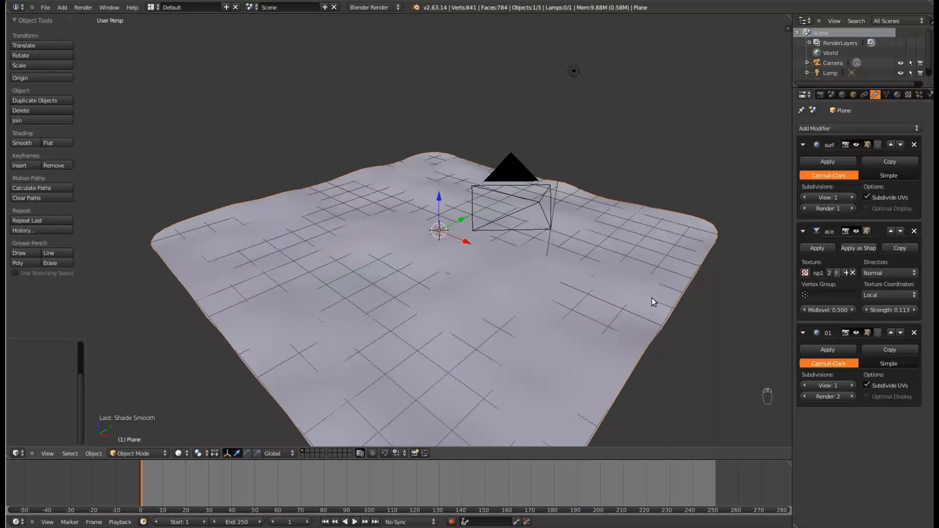
pyautogui.press('ctrl+s')
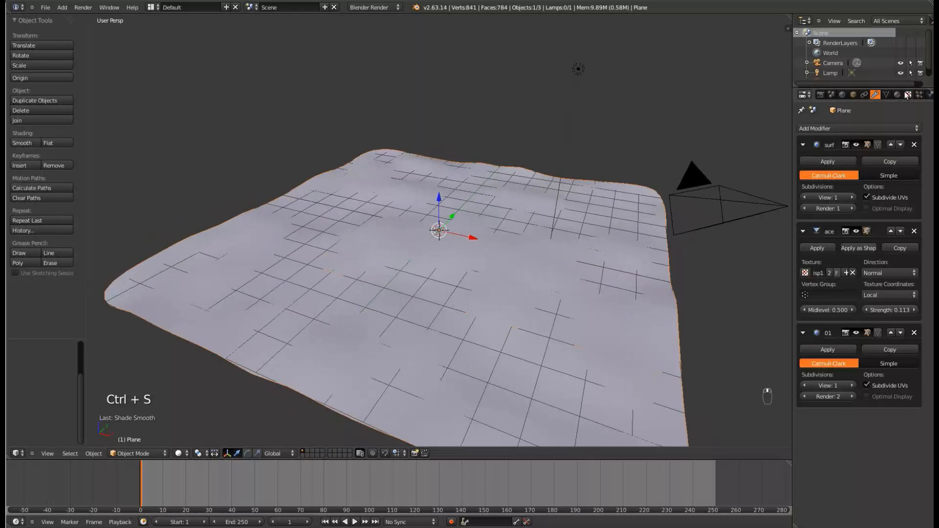
# Create a second clouds texture named Disp2 with size 0.30 and depth 0, then save.
pyautogui.click(908, 95)
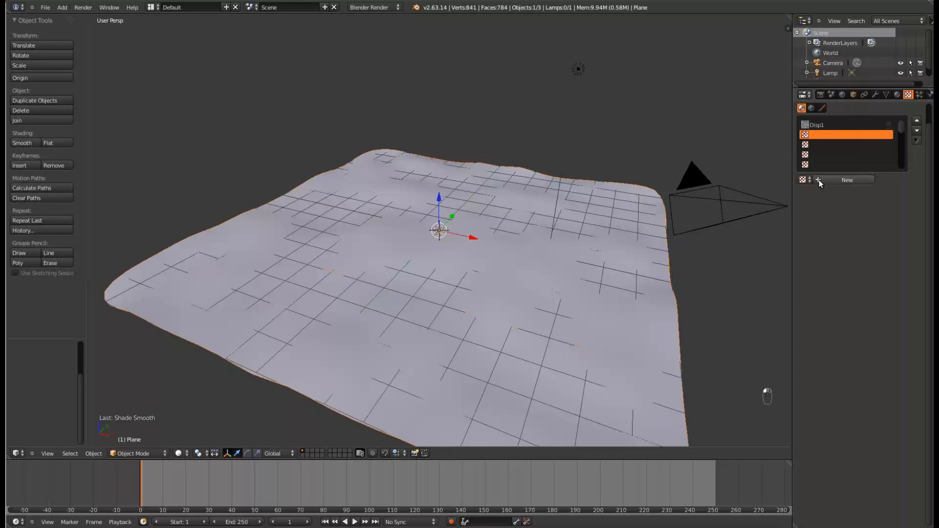
pyautogui.click(846, 180)
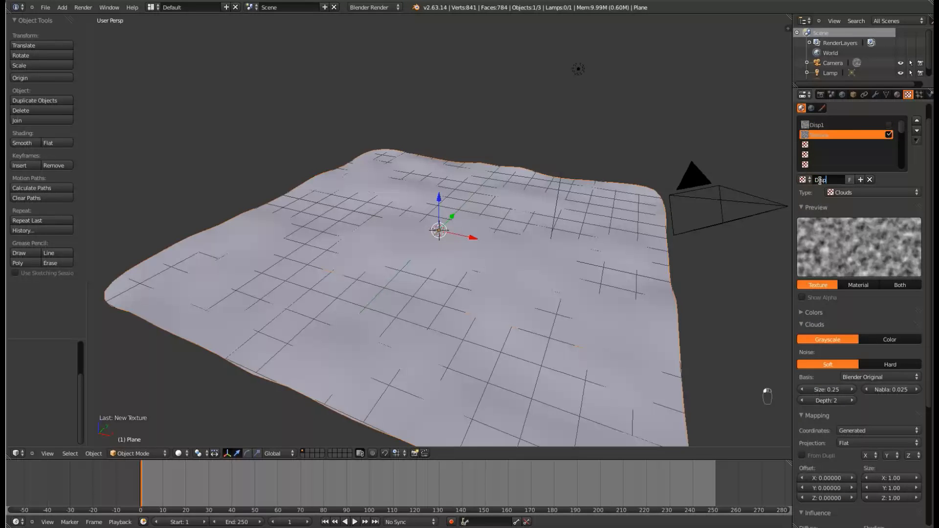
pyautogui.write('Disp2')
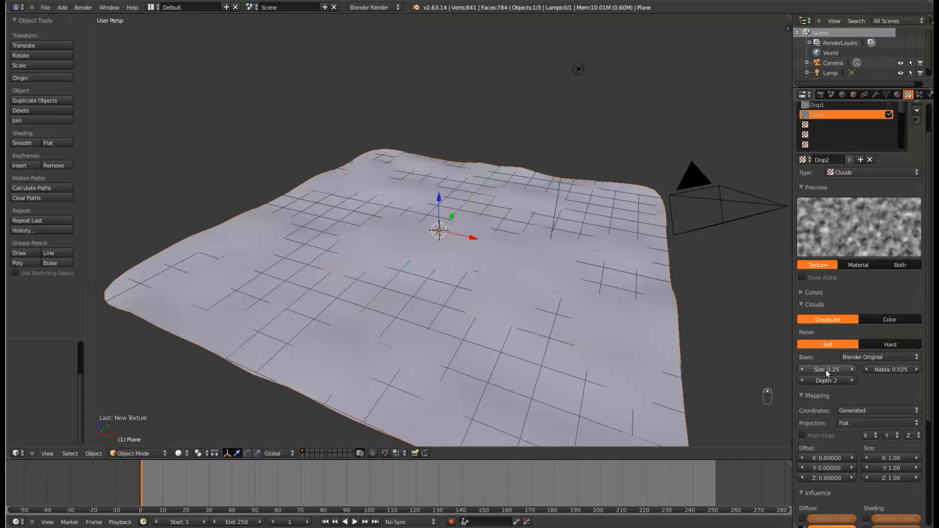
pyautogui.click(828, 369)
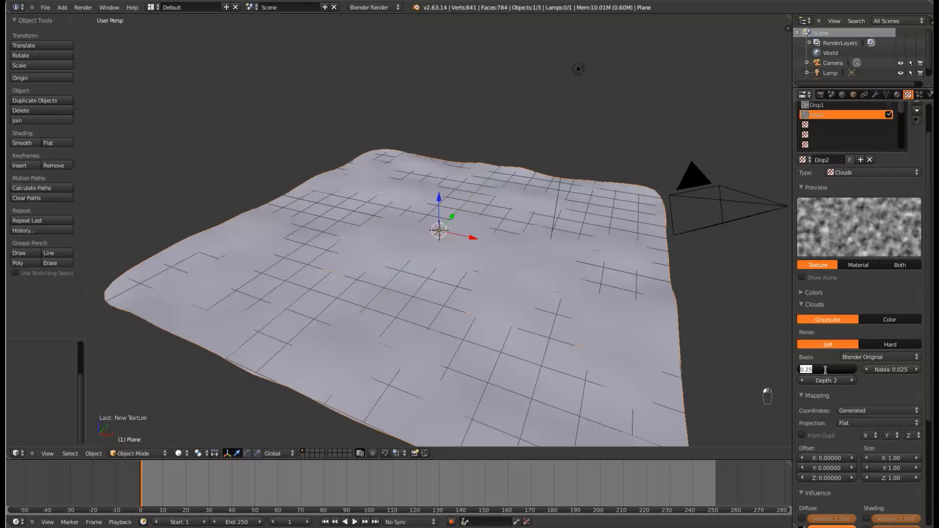
pyautogui.click(827, 369)
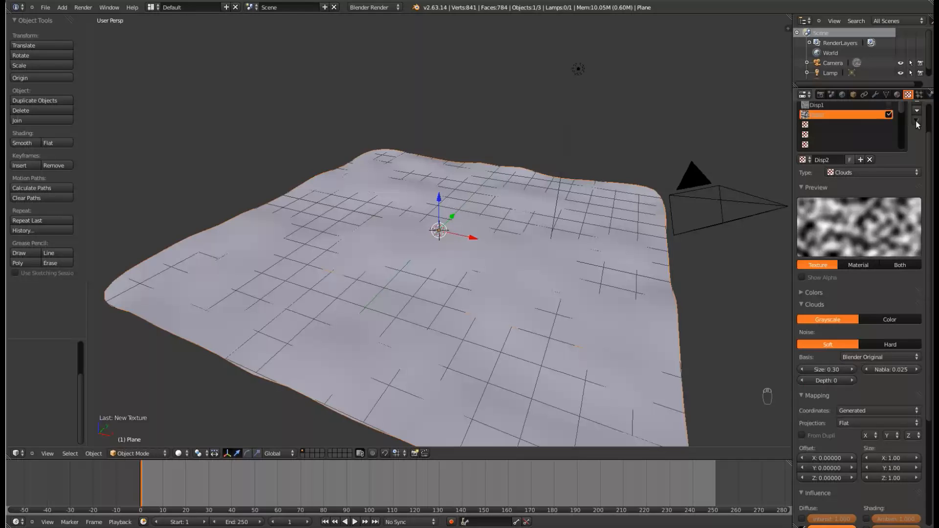
pyautogui.press('ctrl+s')
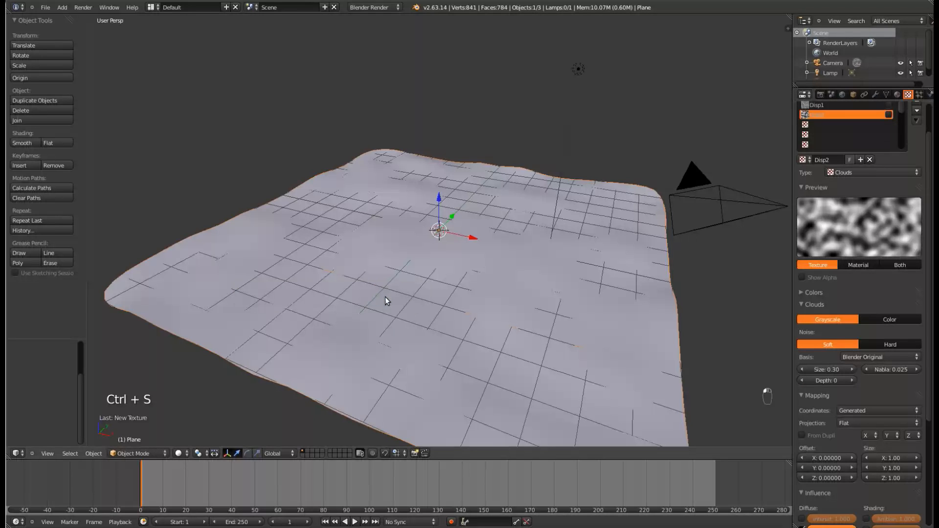
# Review the Ground material, Disp2 texture and modifier settings panels.
pyautogui.click(897, 95)
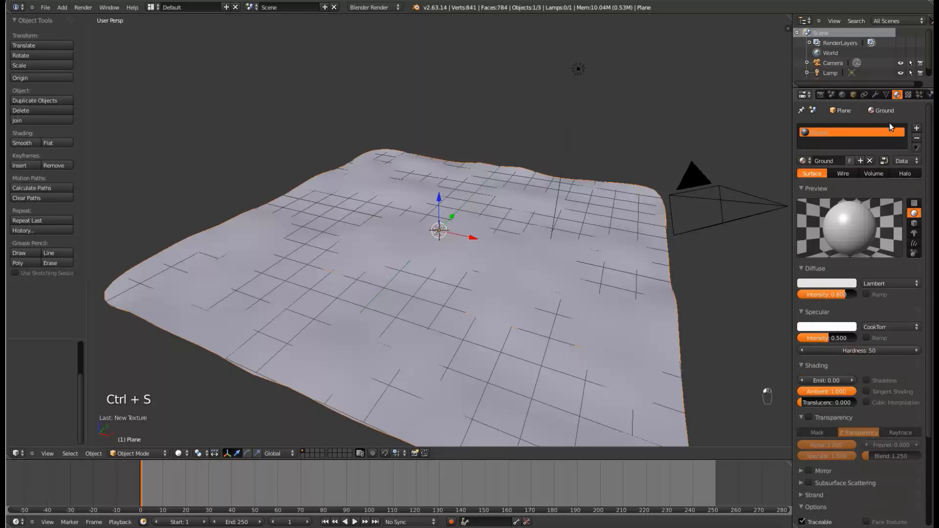
pyautogui.click(908, 95)
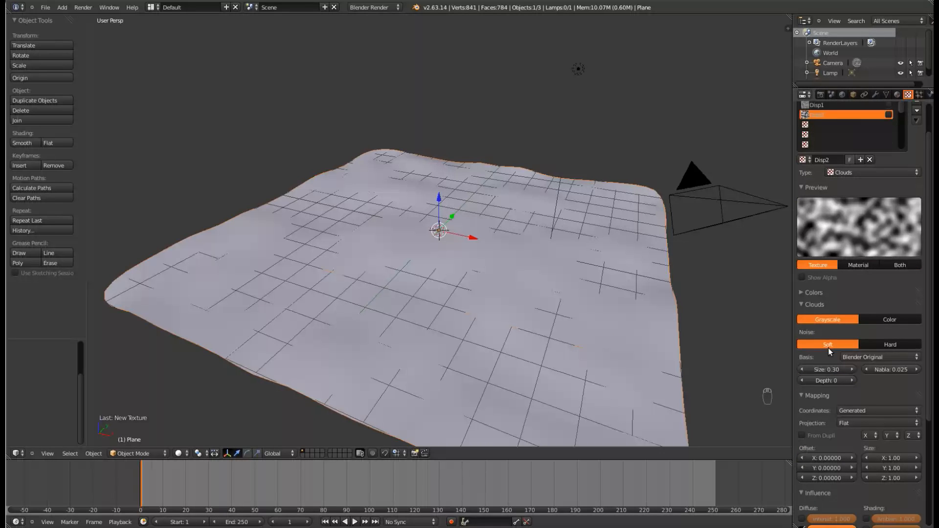
pyautogui.click(875, 95)
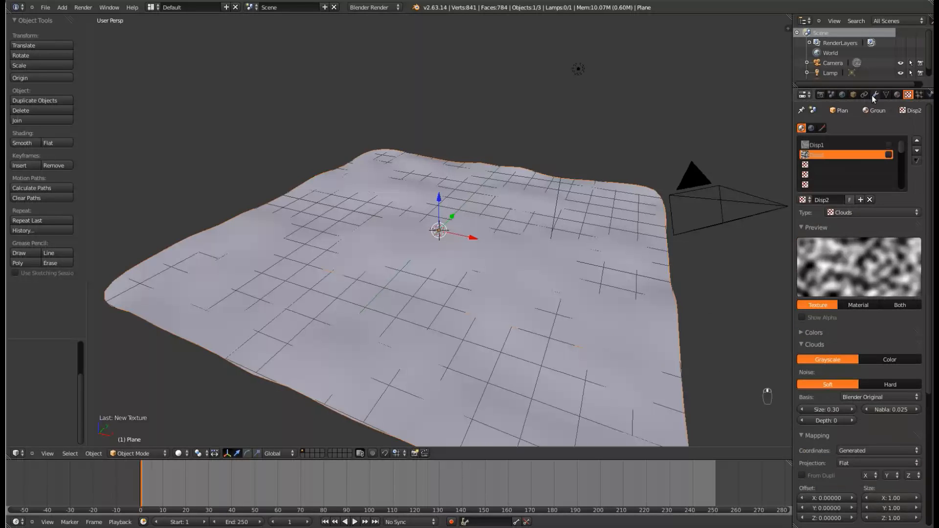
pyautogui.click(875, 95)
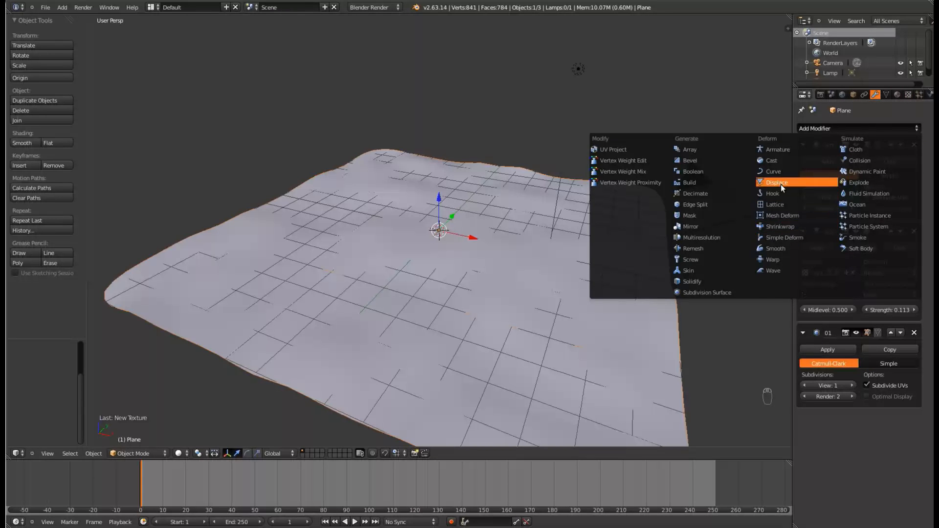
# Add a second Displace modifier at strength 0.050 using Disp2 plus another Subdivision Surface.
pyautogui.click(776, 182)
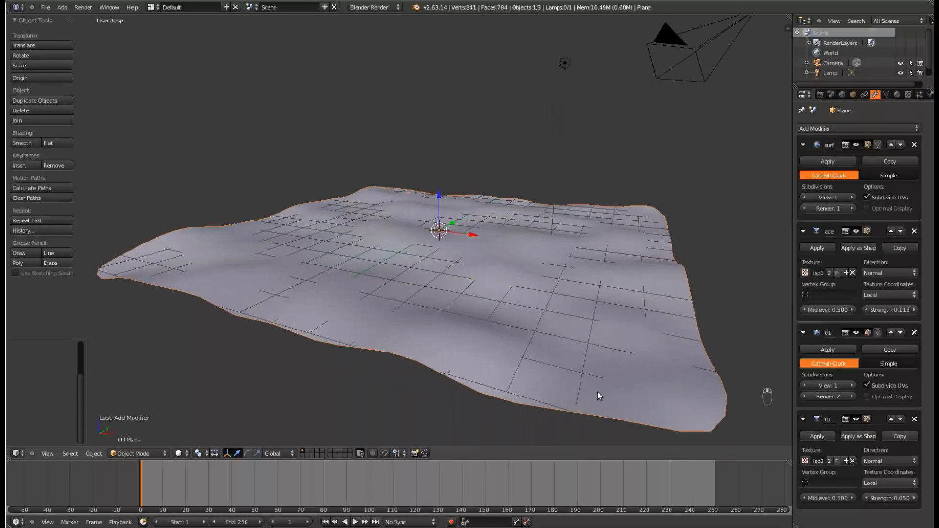
pyautogui.press('ctrl+1')
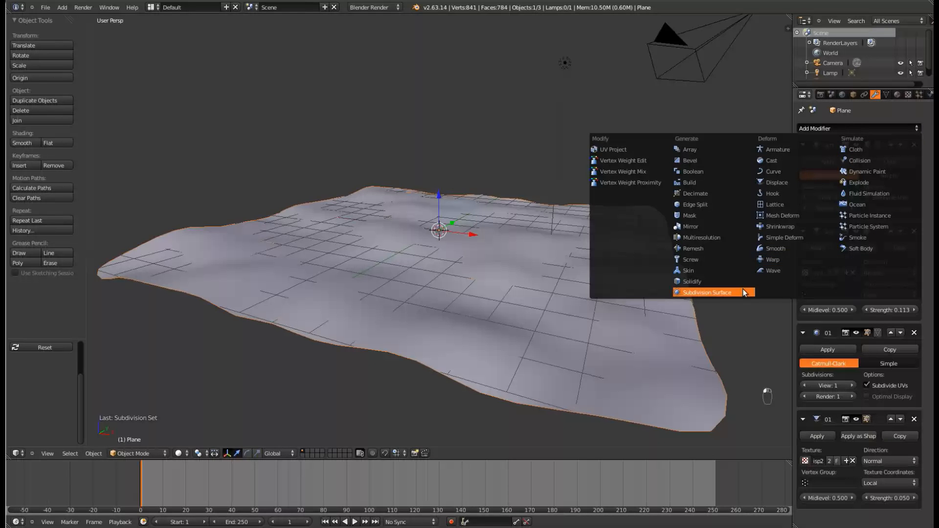
pyautogui.click(707, 293)
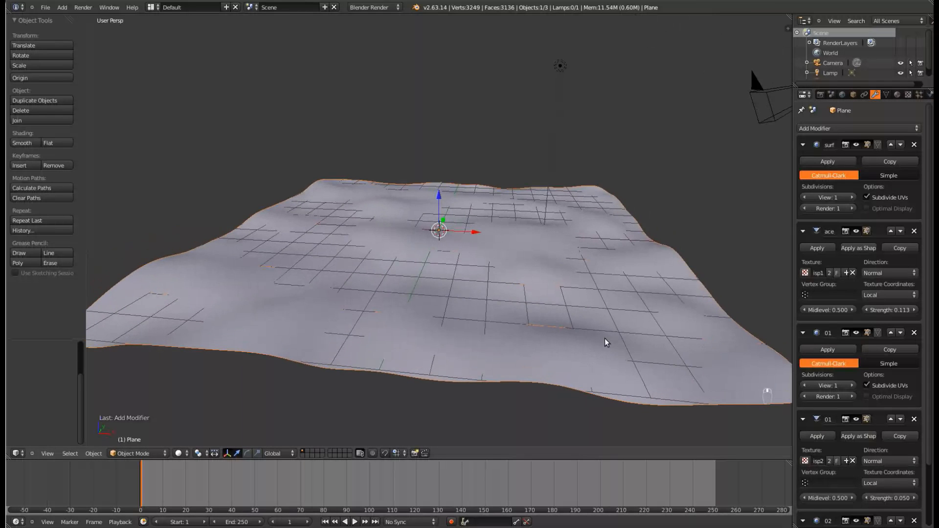
pyautogui.press('ctrl+s')
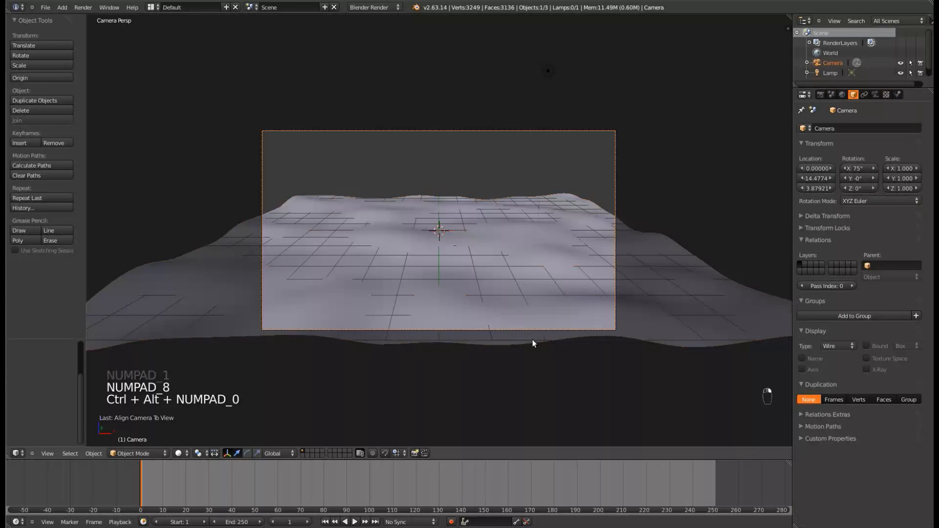
# Move the camera lower so the terrain fills its frame, then enter edit mode on the plane.
pyautogui.press('g')
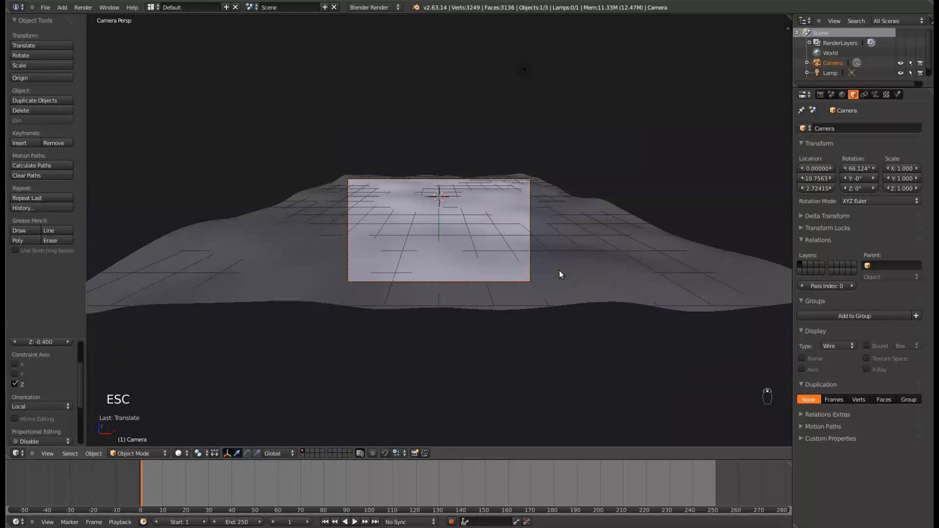
pyautogui.press('Tab')
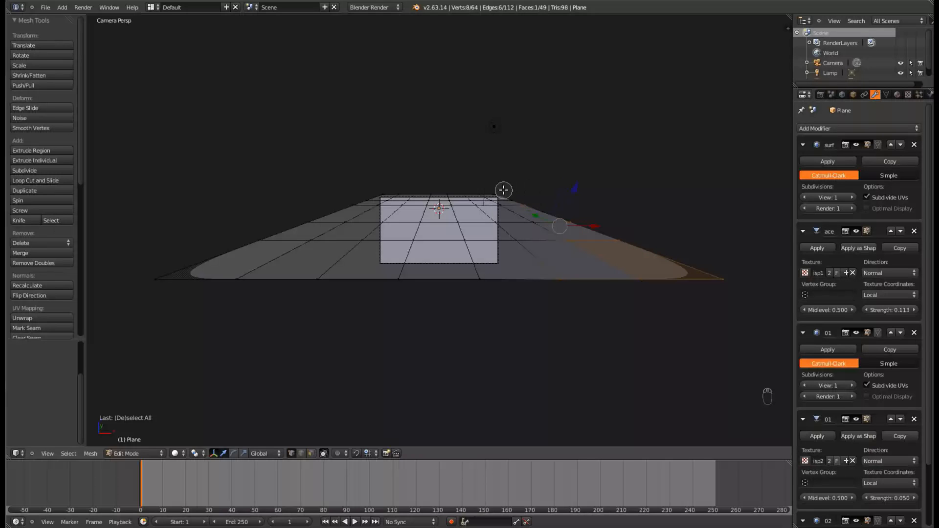
# Circle-select and delete the terrain vertices outside the camera frame, retrying until only the visible patch remains.
pyautogui.press('c')
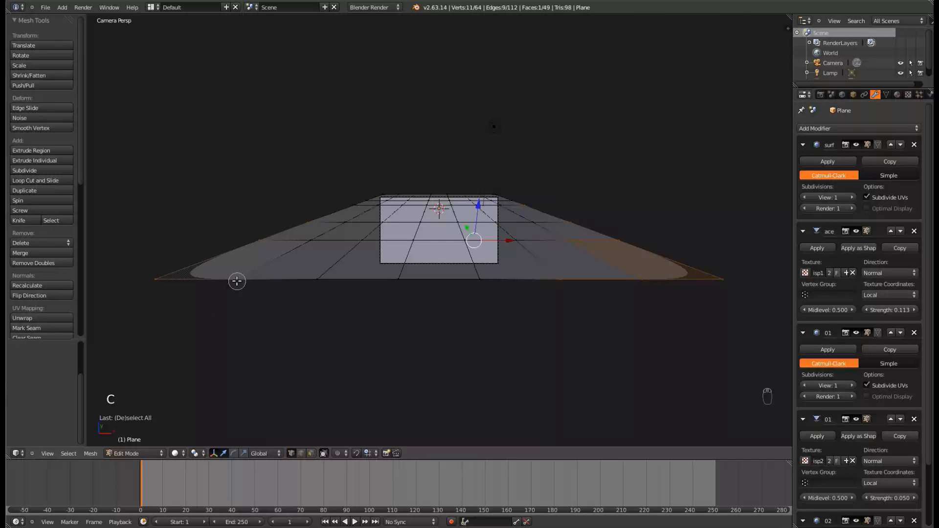
pyautogui.moveTo(314, 283)
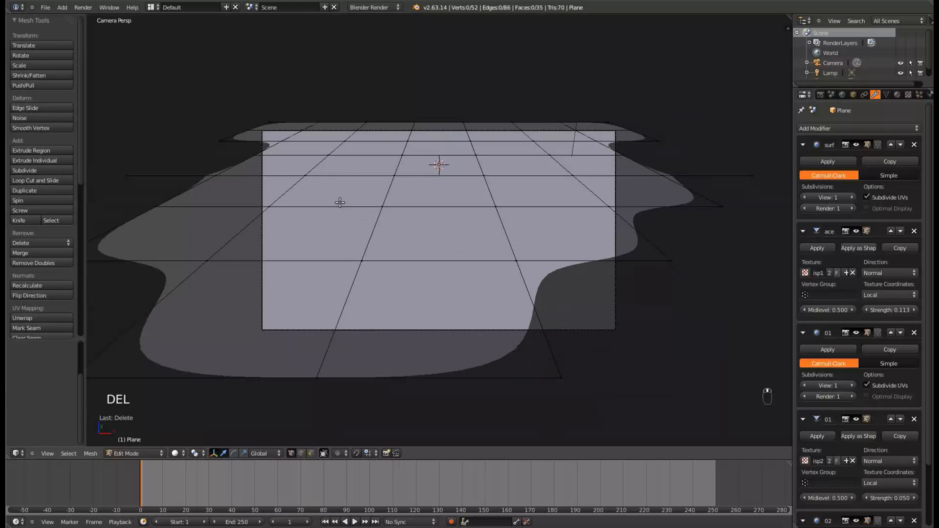
pyautogui.press('ctrl+z')
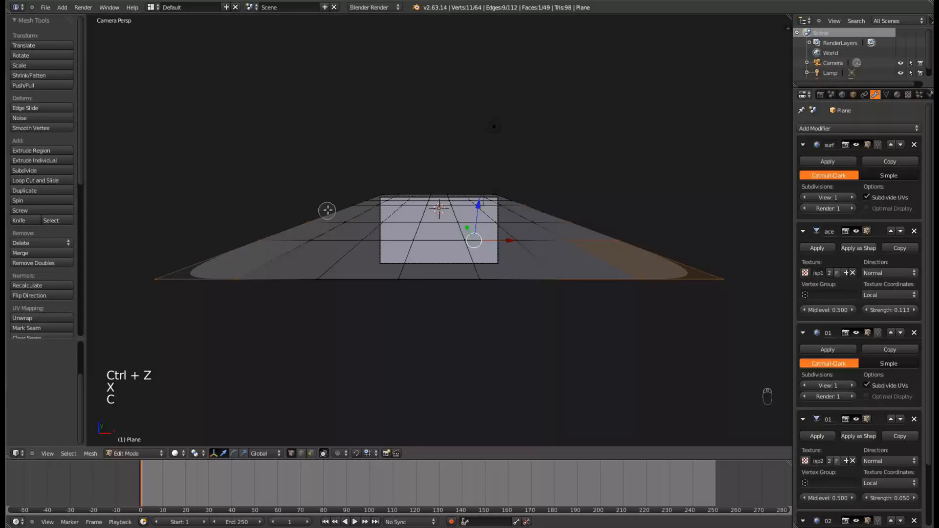
pyautogui.press('Delete')
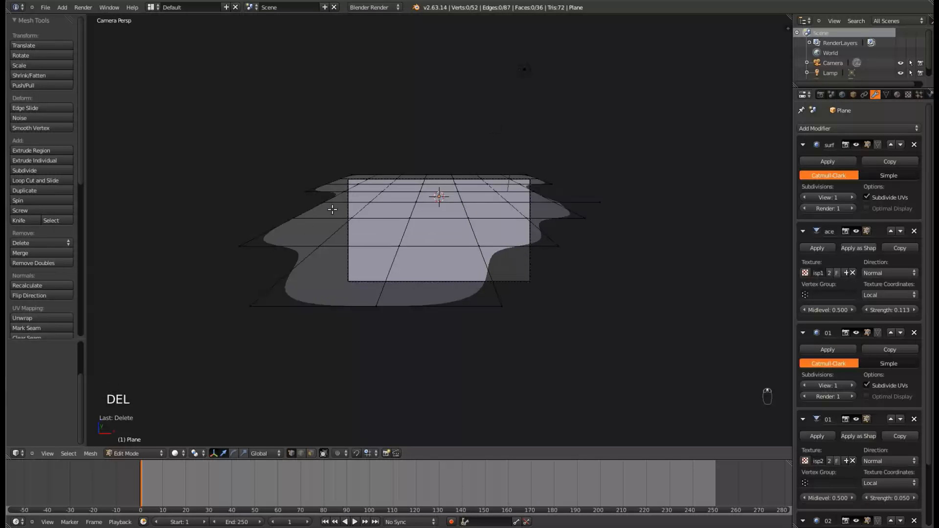
pyautogui.press('ctrl+z')
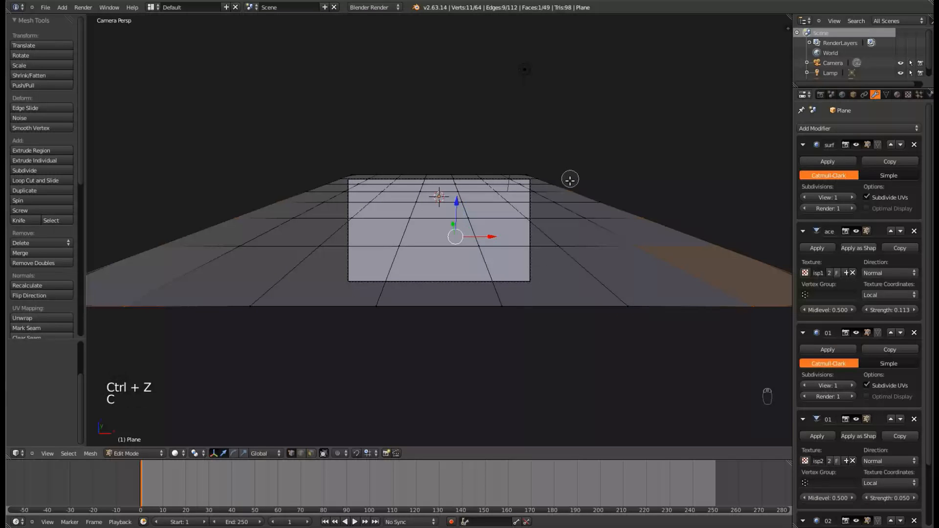
pyautogui.press('Delete')
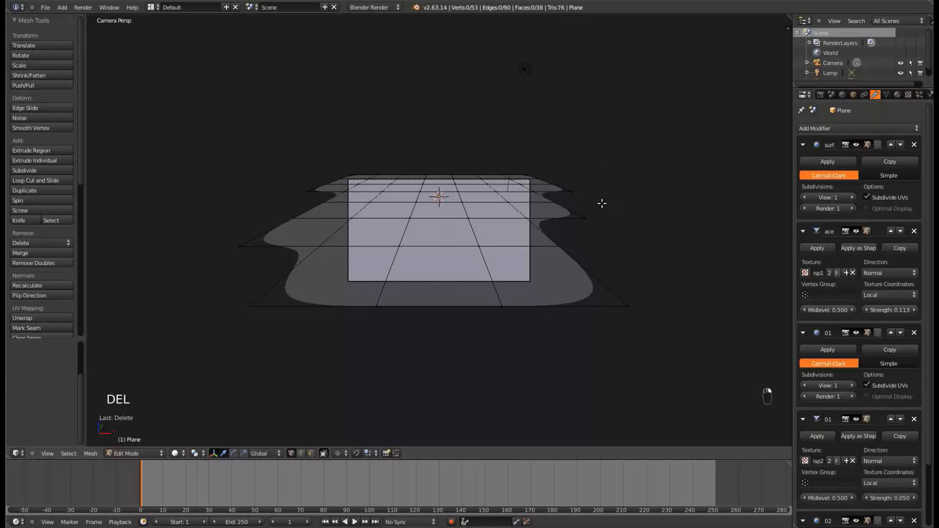
pyautogui.moveTo(585, 218)
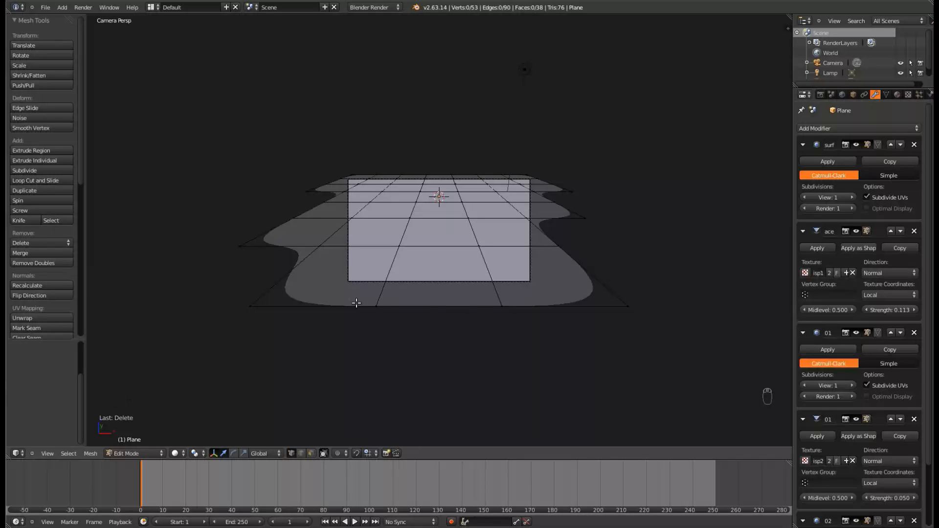
pyautogui.moveTo(341, 174)
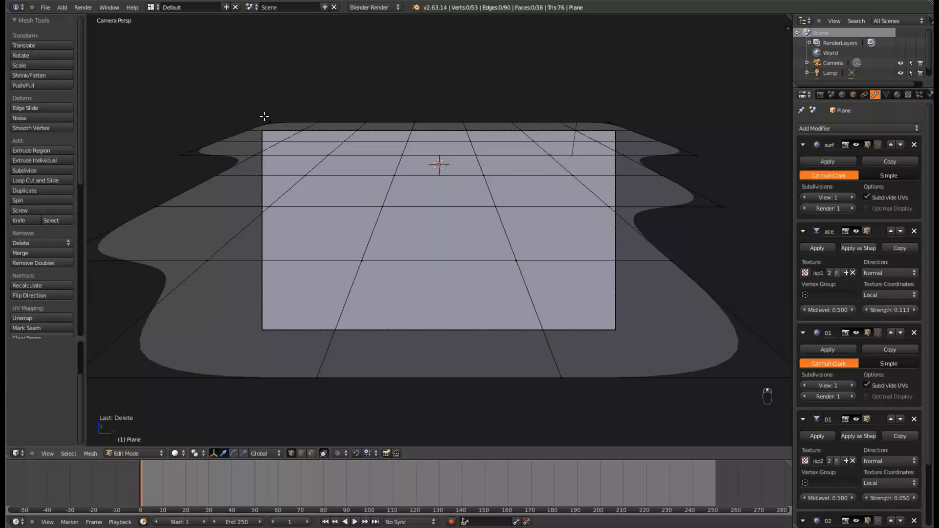
pyautogui.press('Delete')
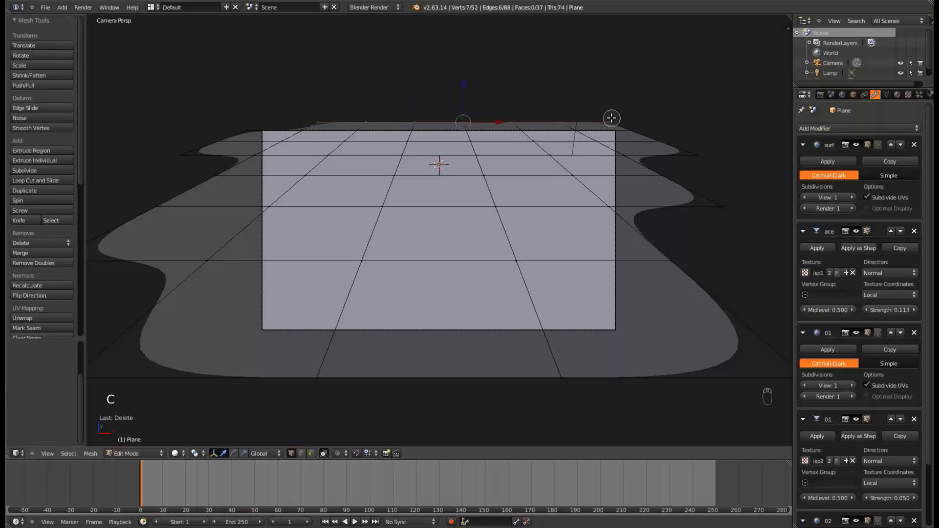
pyautogui.press('Tab')
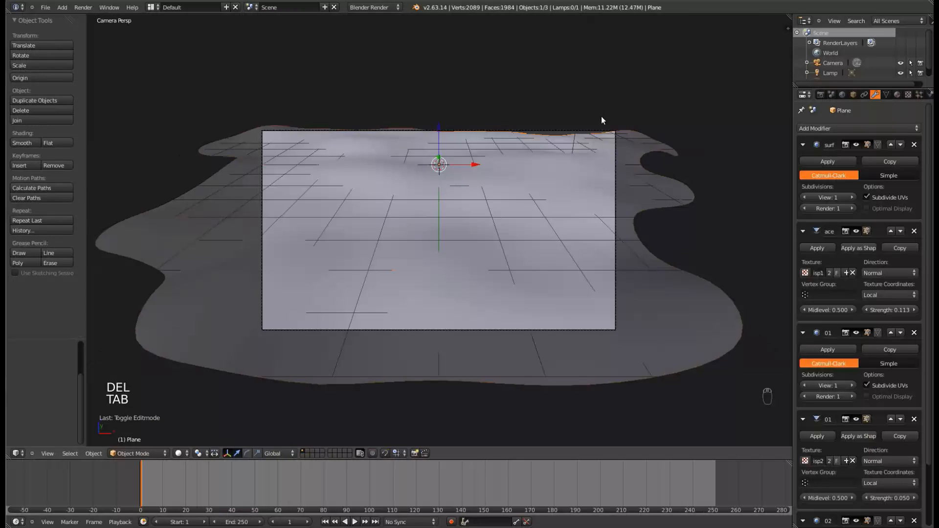
# Rotate the trimmed terrain slightly about its X axis toward the camera and save.
pyautogui.press('Tab')
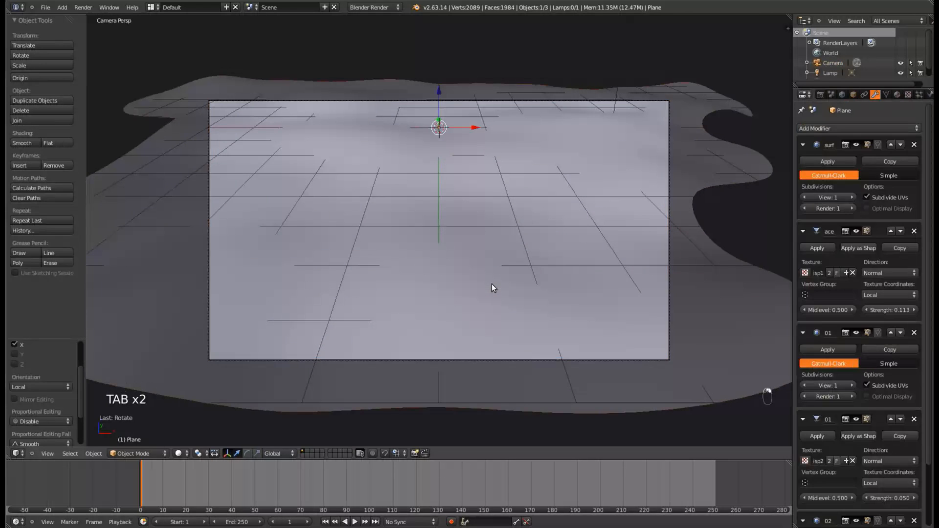
pyautogui.press('Tab')
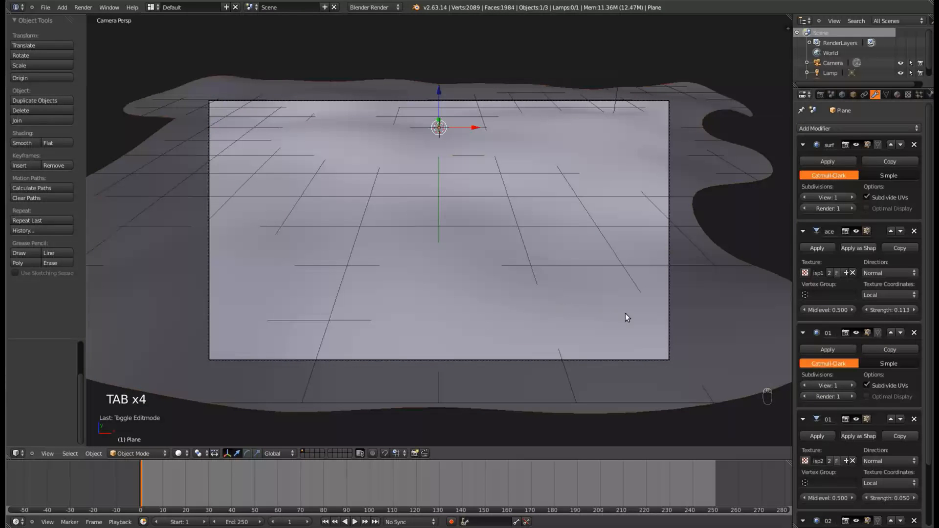
pyautogui.press('ctrl+s')
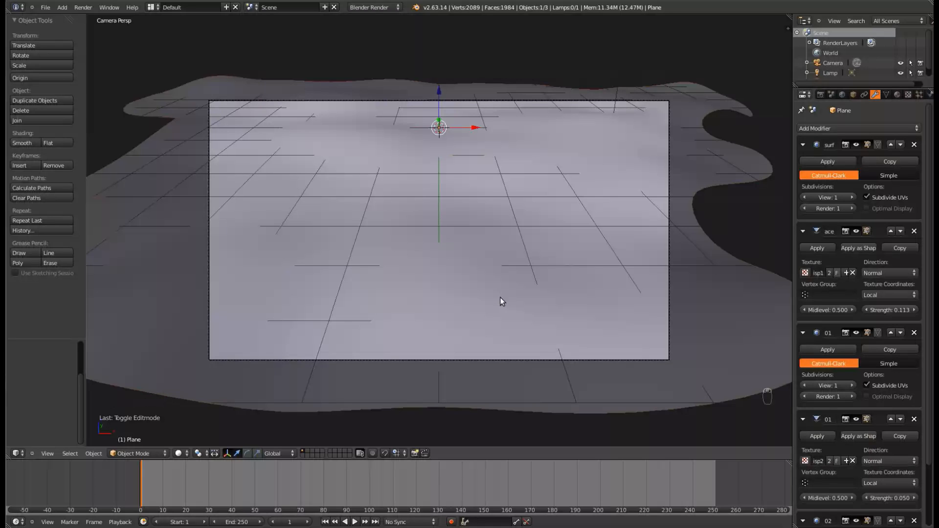
pyautogui.moveTo(725, 147)
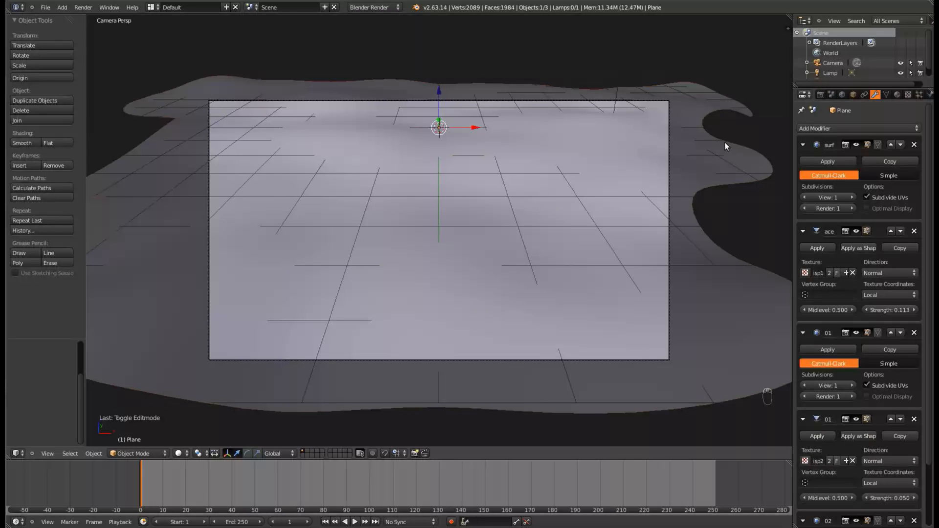
# Add a second material slot to the terrain with a new material below Ground and save.
pyautogui.click(898, 95)
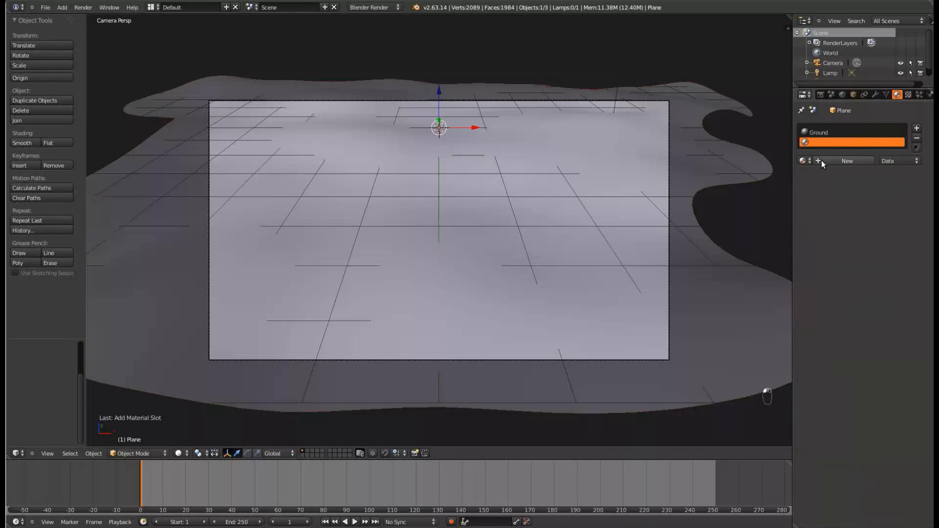
pyautogui.click(848, 161)
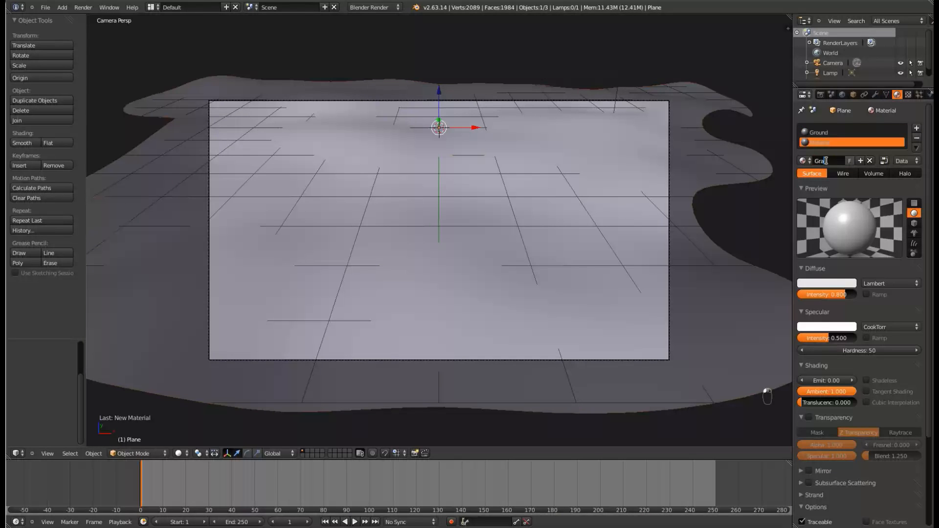
pyautogui.press('ctrl+s')
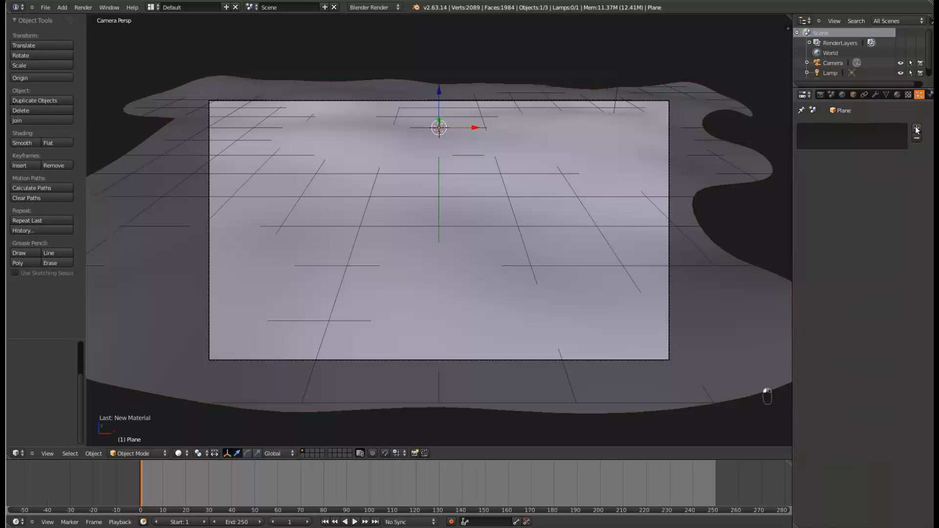
# Add a particle system named Grass to the terrain and set its type to Hair, viewed in front orthographic.
pyautogui.click(916, 128)
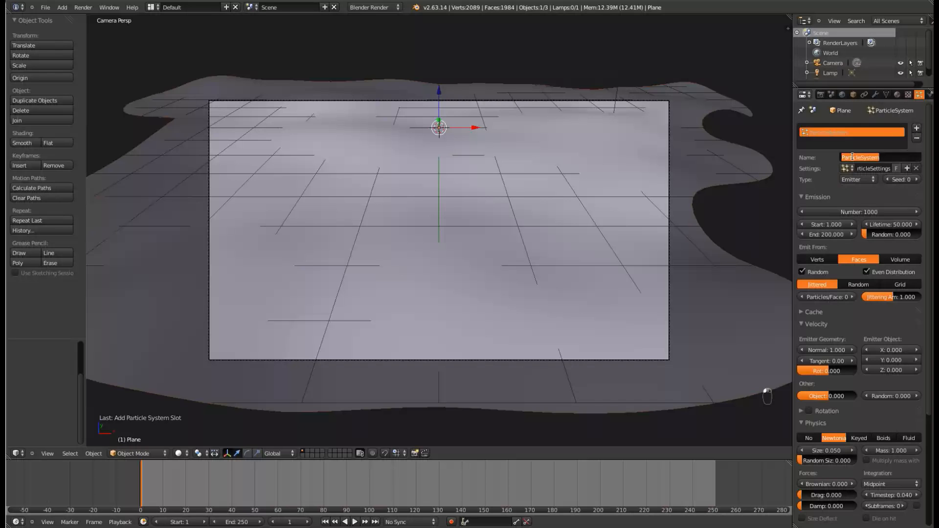
pyautogui.write('Grass')
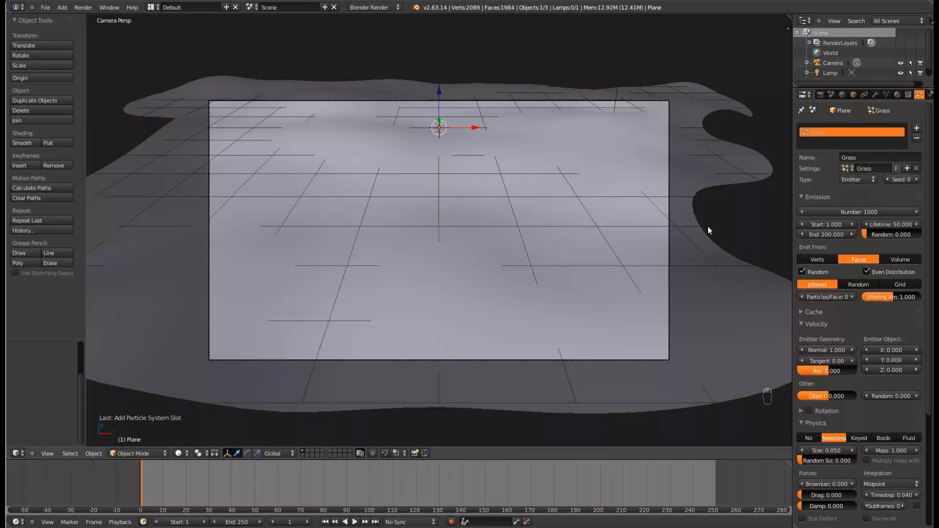
pyautogui.click(857, 179)
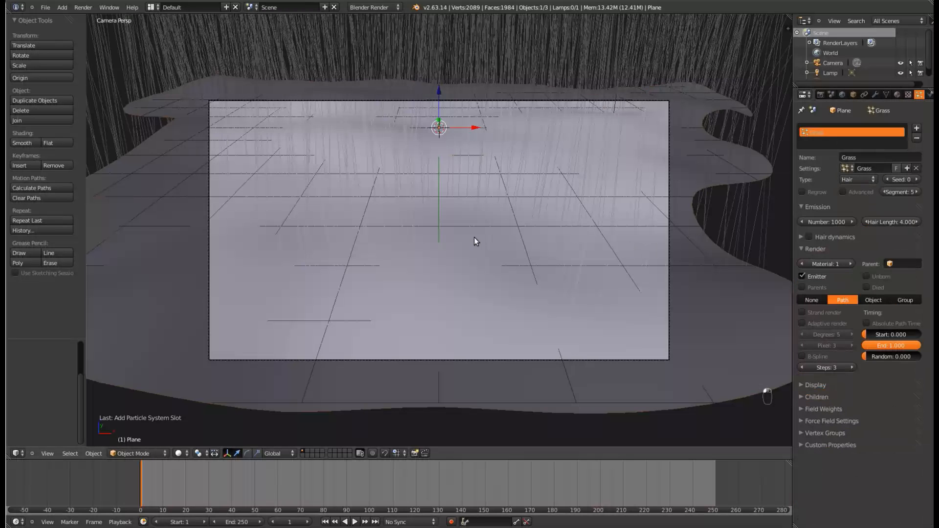
pyautogui.press('NUMPAD_1')
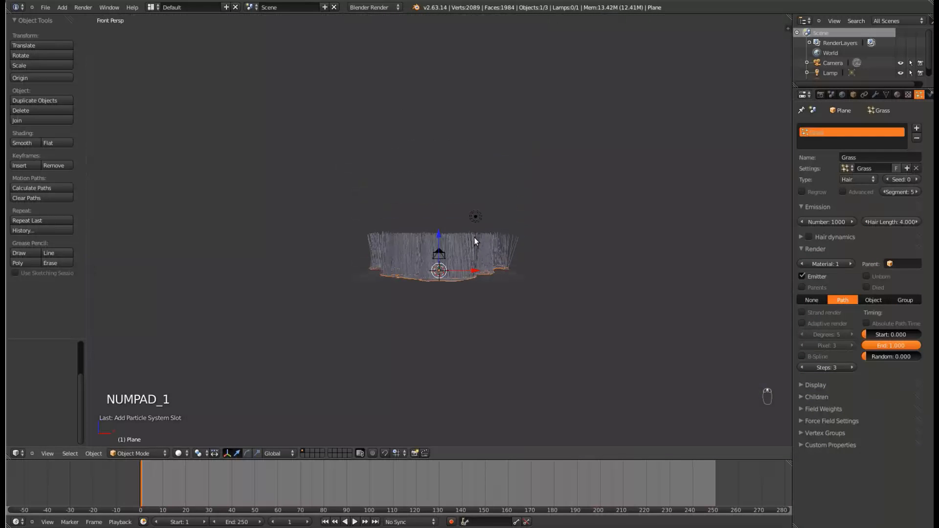
pyautogui.press('NUMPAD_5')
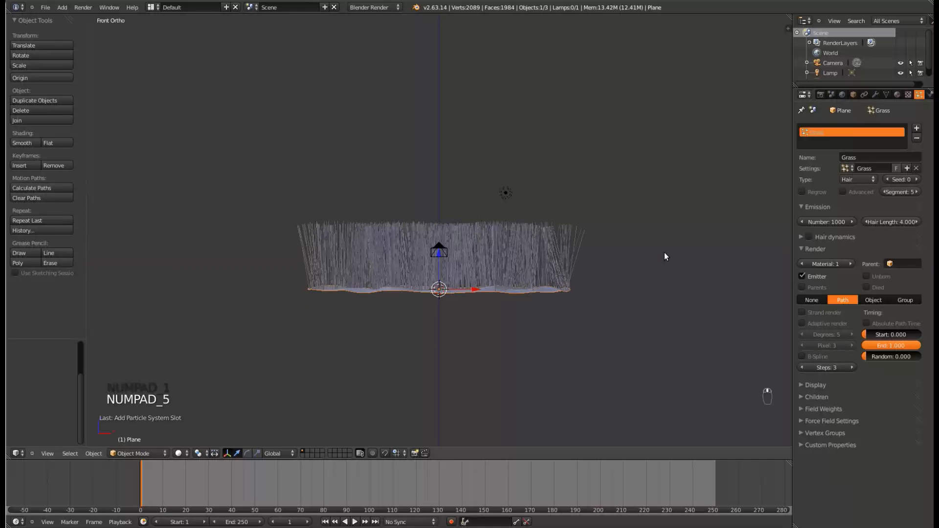
# Emit 15000 hairs distributed randomly over the terrain's faces.
pyautogui.click(846, 191)
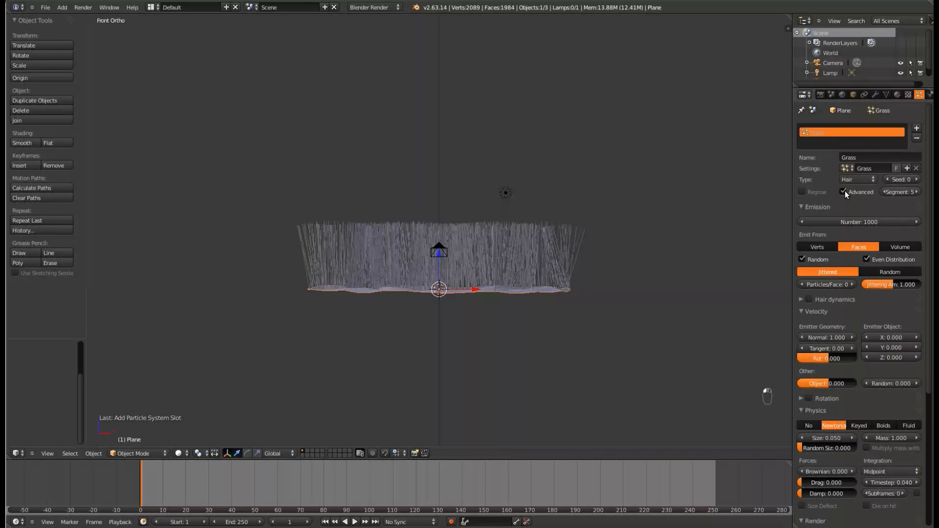
pyautogui.click(859, 222)
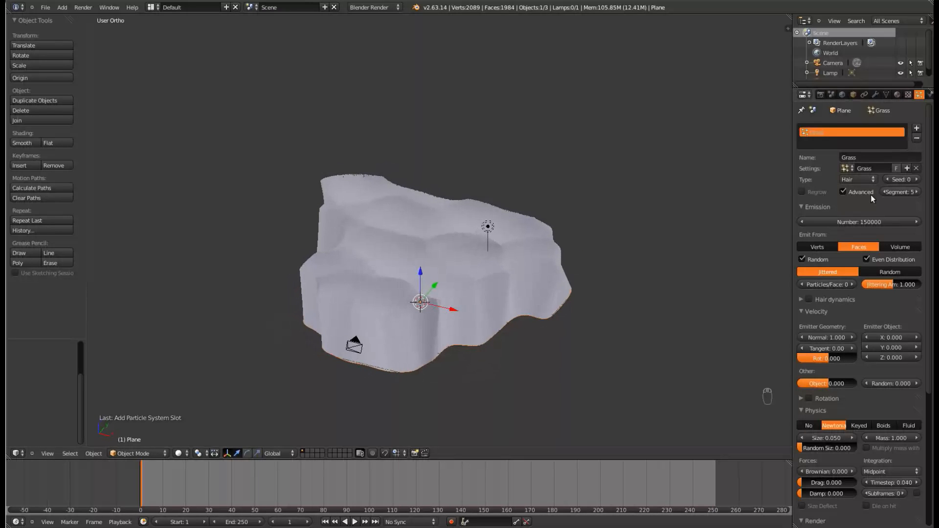
pyautogui.click(858, 222)
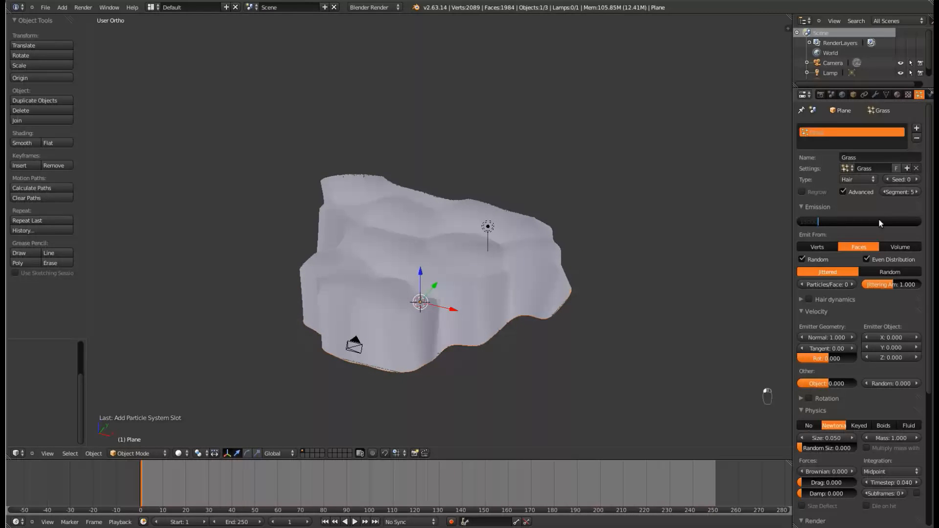
pyautogui.write('15000')
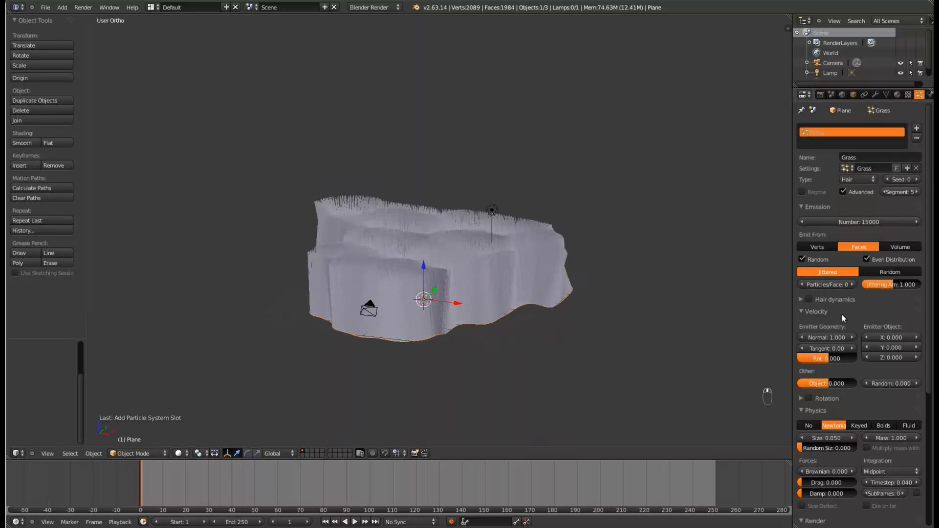
pyautogui.click(889, 272)
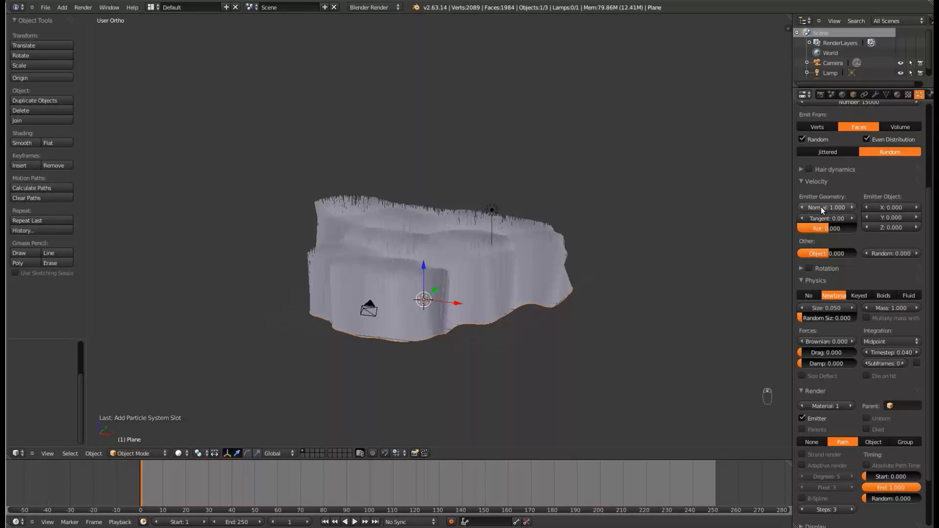
# Give the hairs normal velocity 0.07 and Brownian force 0.02, then save.
pyautogui.click(828, 208)
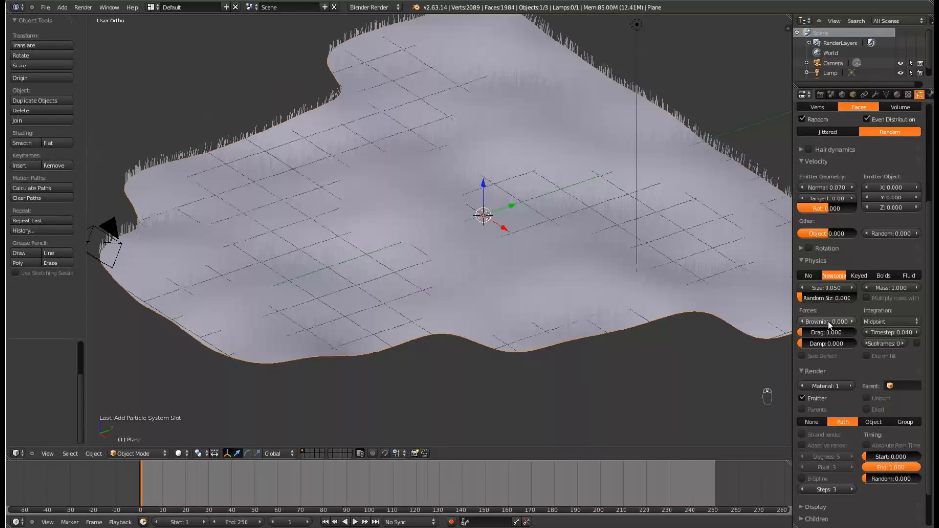
pyautogui.click(828, 321)
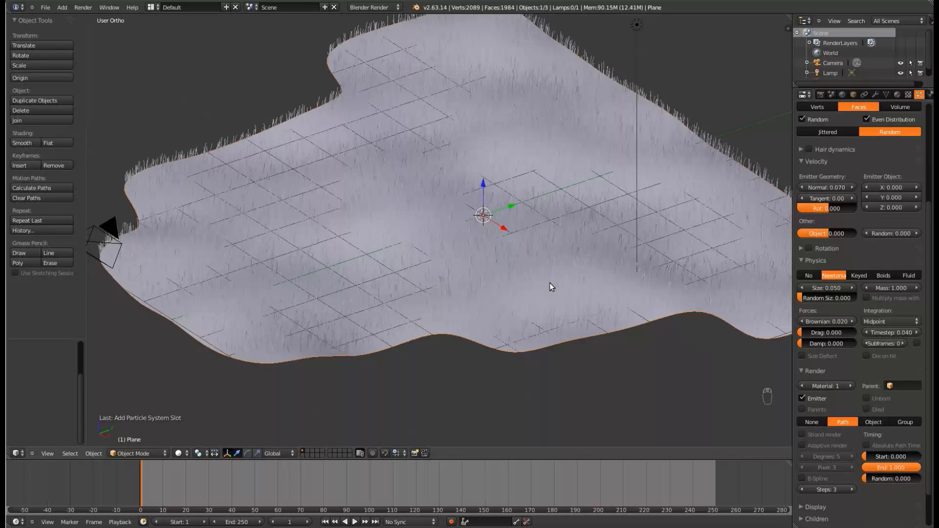
pyautogui.press('ctrl+s')
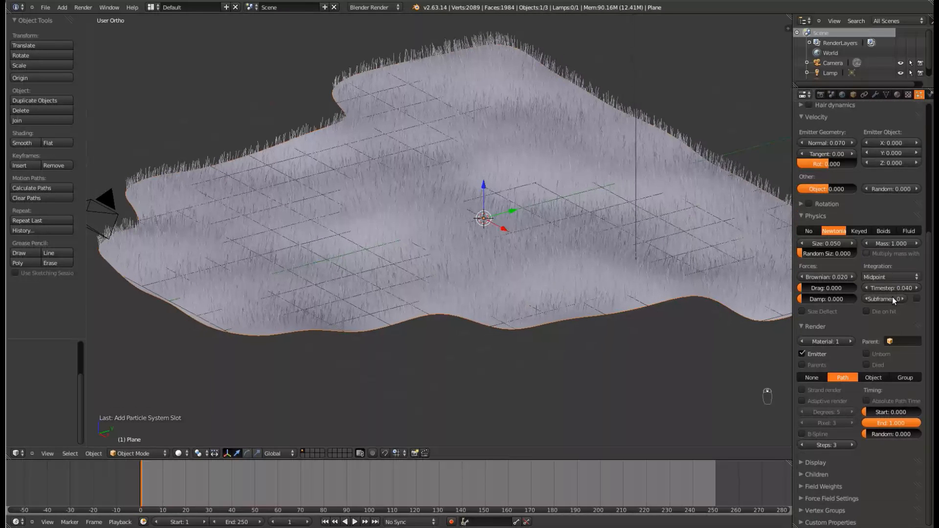
# Render the hairs with material 2 as B-spline strands, displaying 10 percent in the viewport.
pyautogui.click(850, 341)
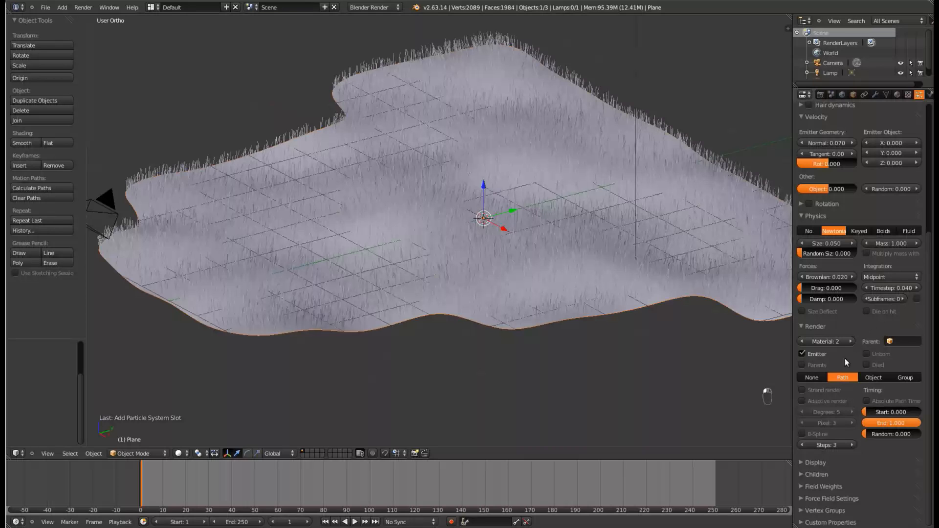
pyautogui.click(802, 391)
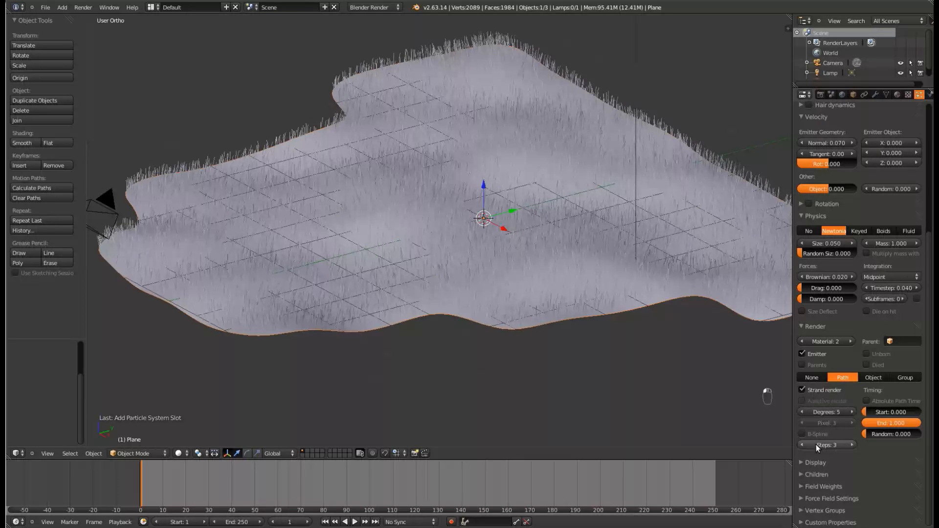
pyautogui.click(802, 434)
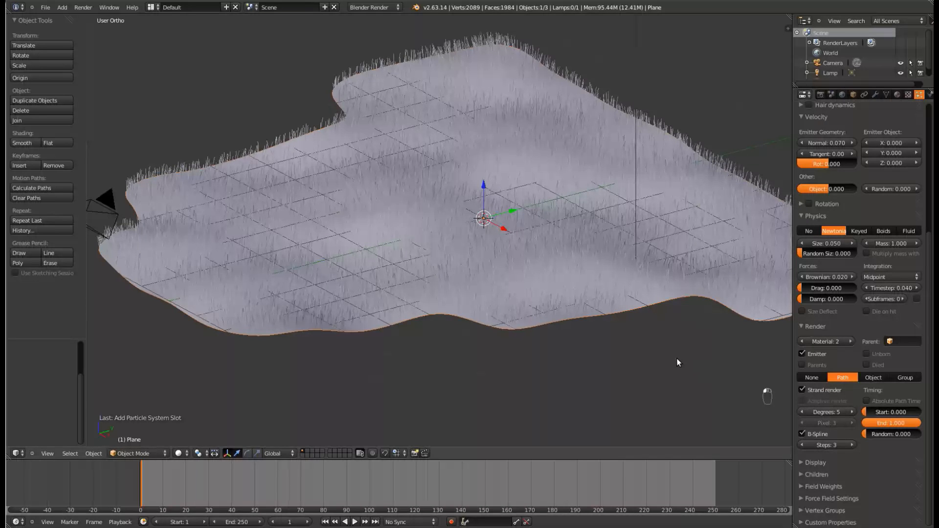
pyautogui.press('ctrl+s')
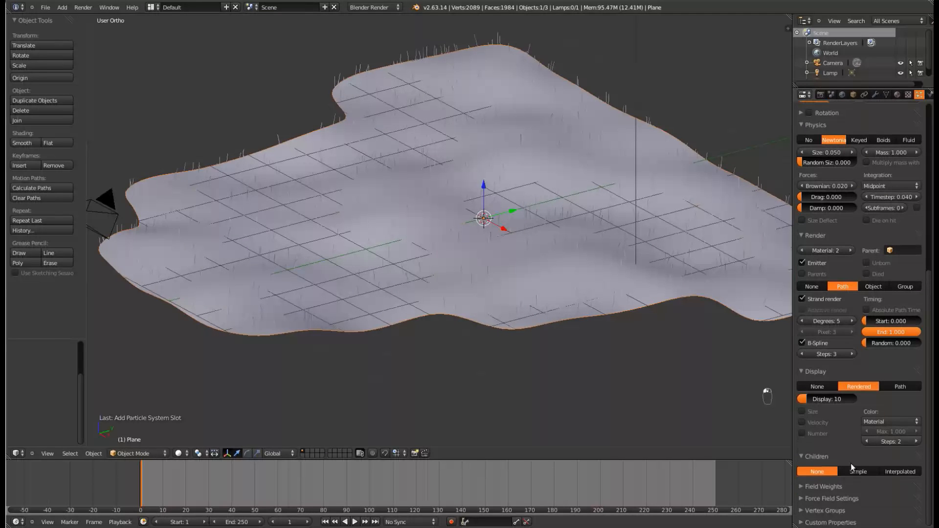
# Add simple child hairs with clump 0.5, length 0.9 and radius 0.3.
pyautogui.click(858, 472)
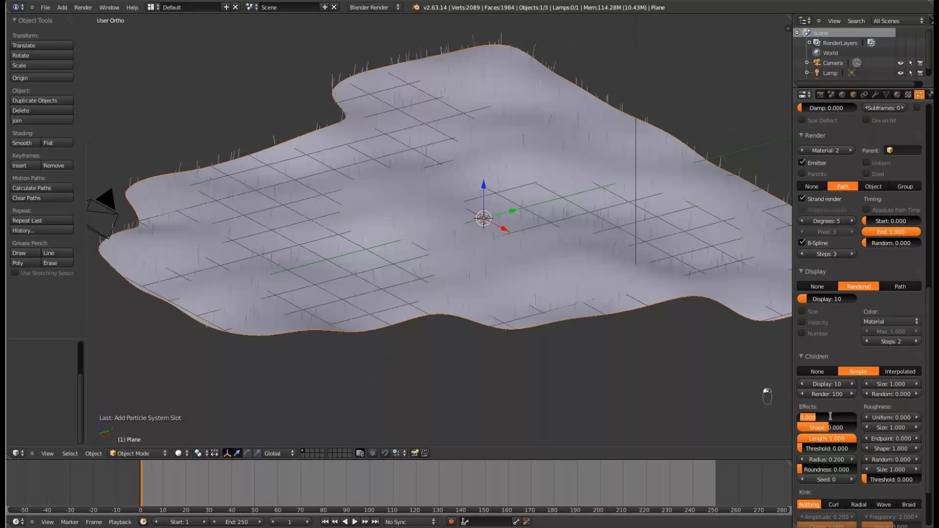
pyautogui.write('-0.5')
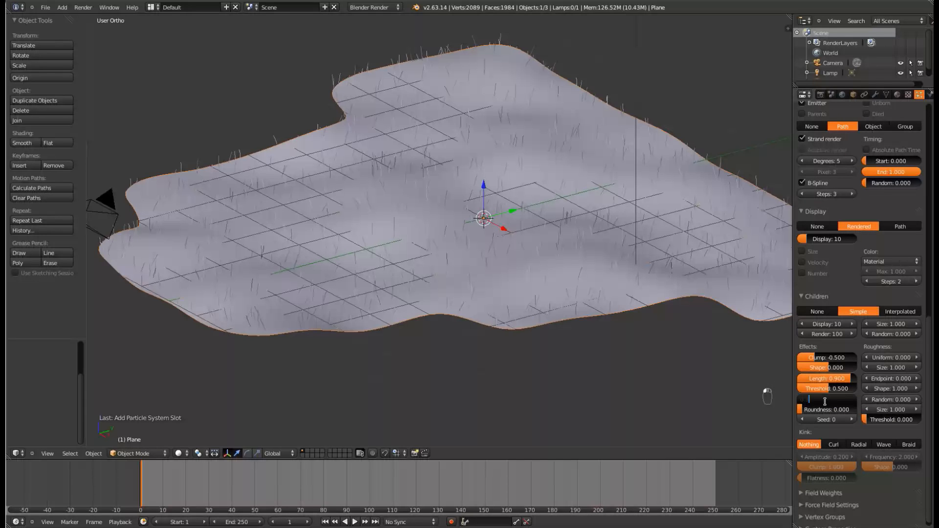
pyautogui.click(828, 399)
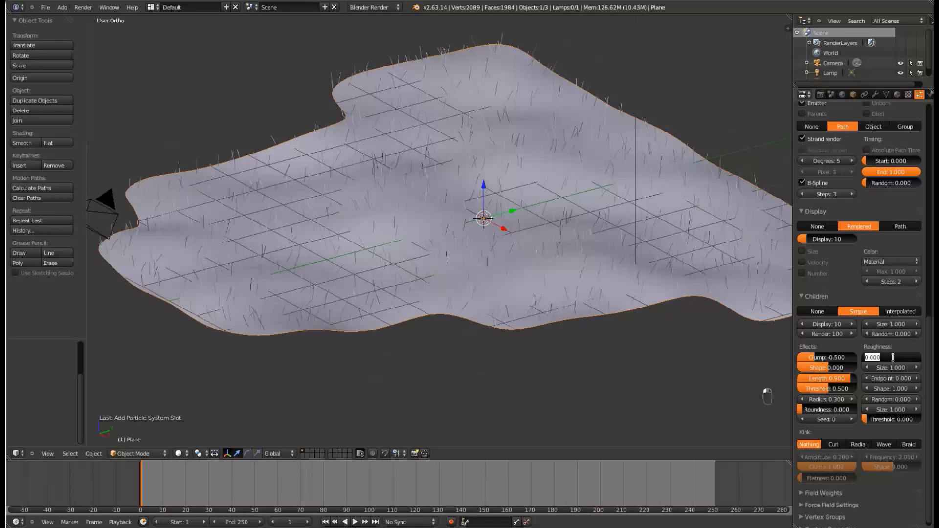
pyautogui.click(889, 358)
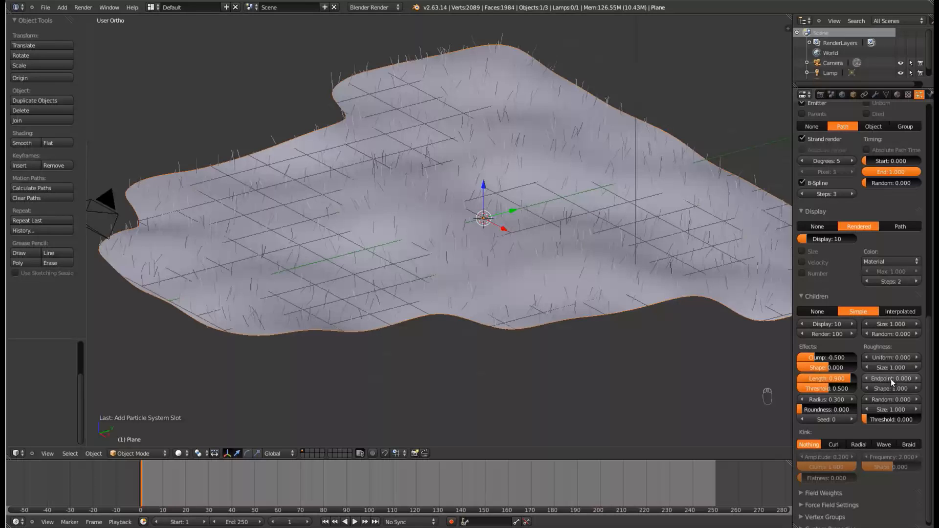
# Roughen the children with endpoint 0.005, random 0.005 and size 2.
pyautogui.click(892, 378)
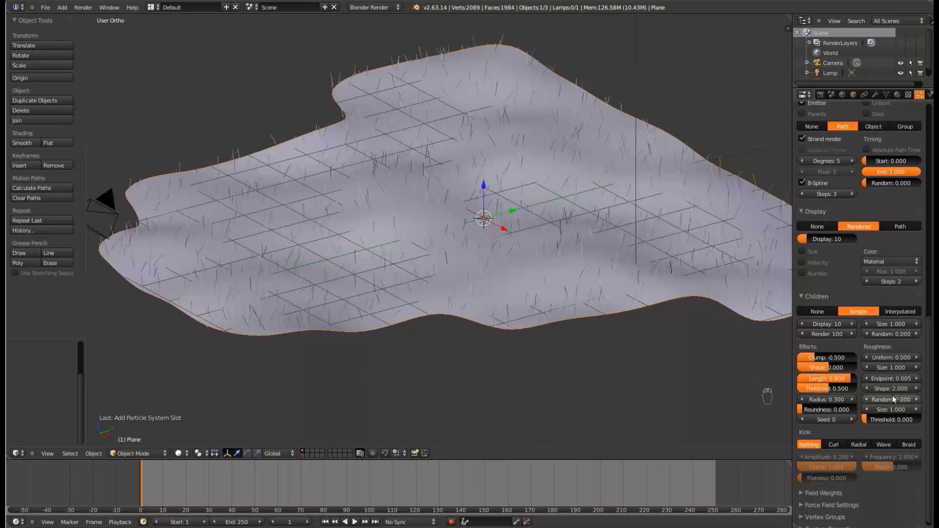
pyautogui.click(891, 399)
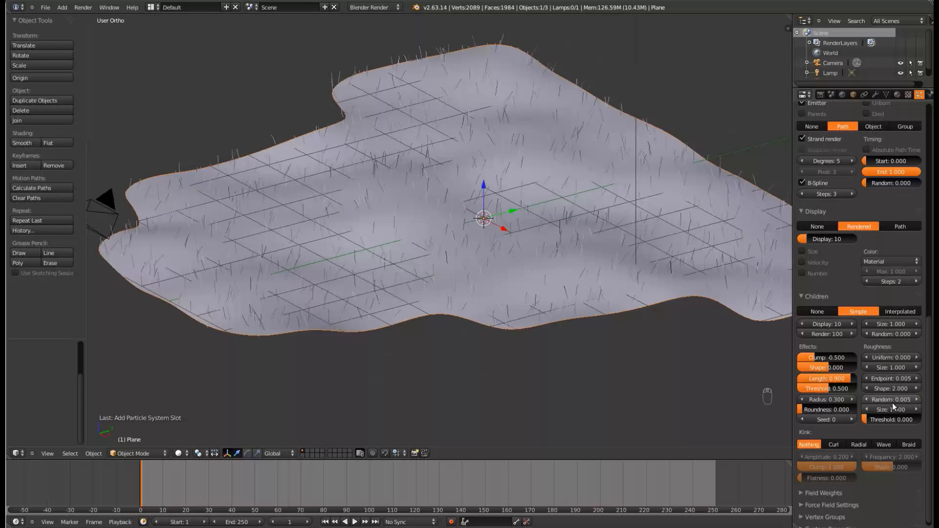
pyautogui.click(893, 409)
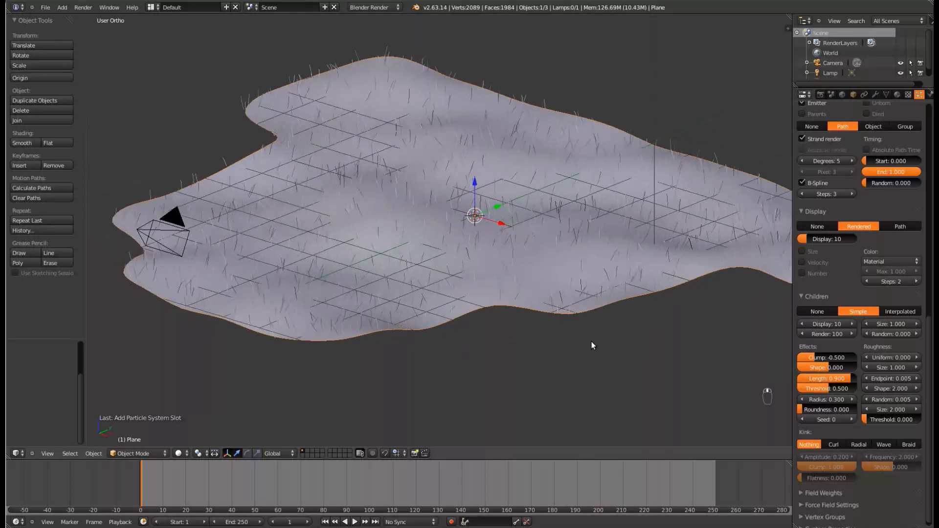
# Raise the child hairs to 60 and test render through the camera.
pyautogui.click(828, 334)
pyautogui.write('6')
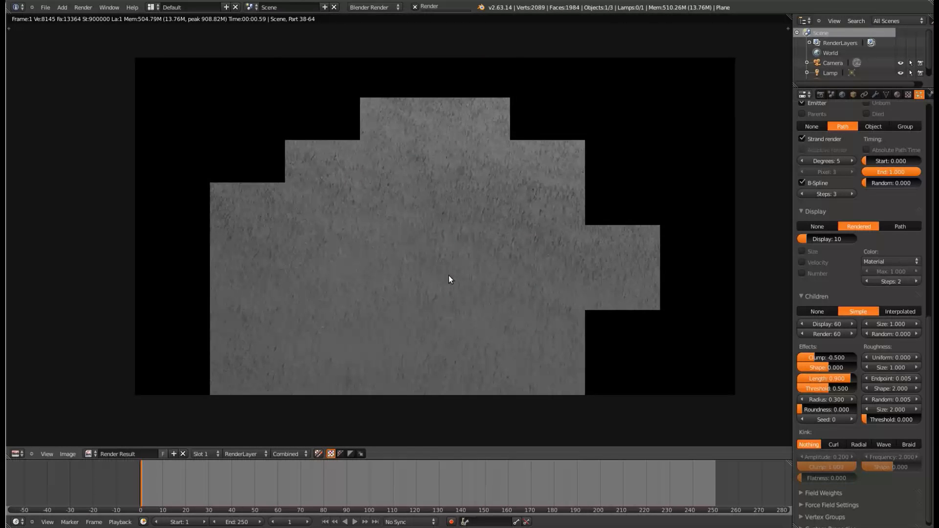
pyautogui.press('KP_0')
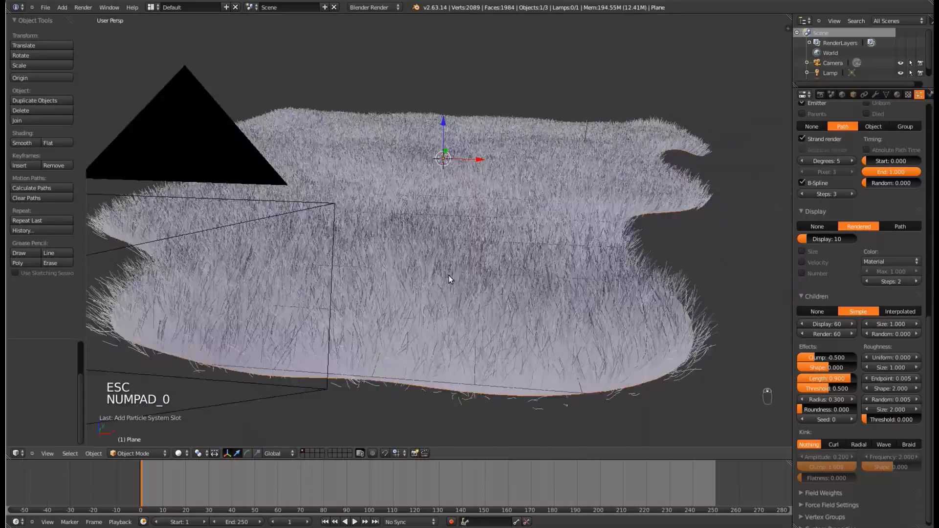
pyautogui.press('F12')
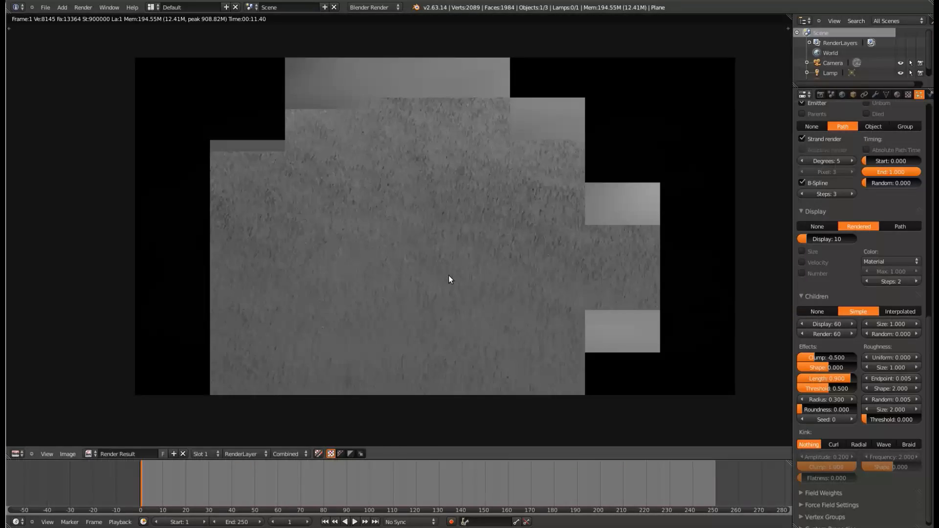
pyautogui.press('f11')
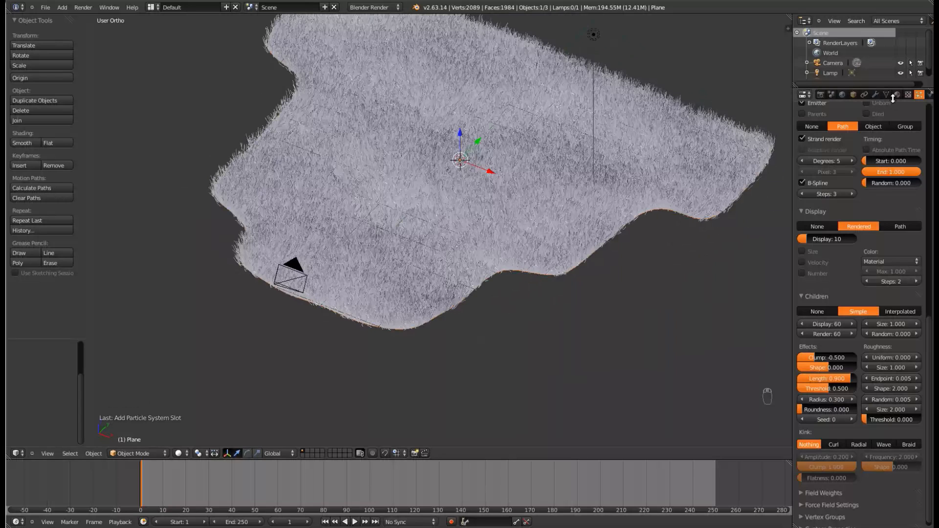
# Make the Ground material non-shiny with specular 0 and a brown diffuse colour.
pyautogui.click(898, 95)
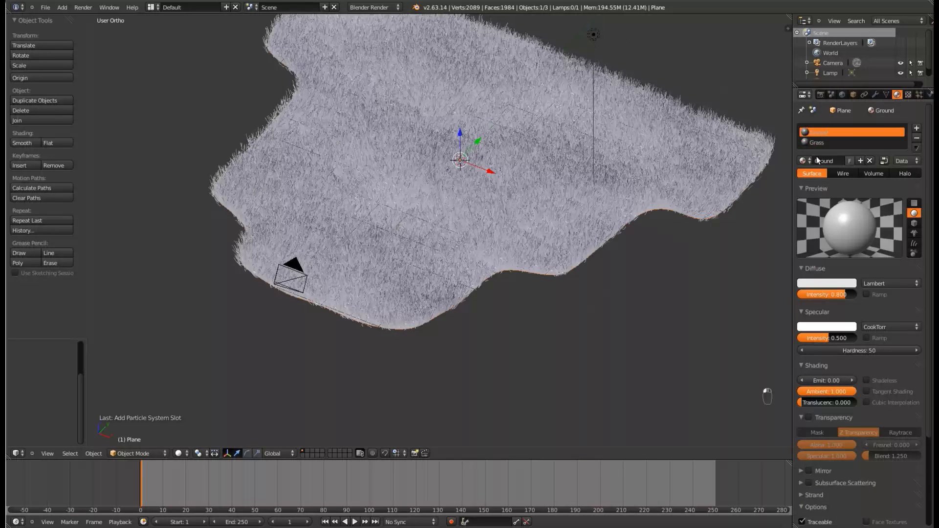
pyautogui.moveTo(850, 338); pyautogui.dragTo(827, 338)
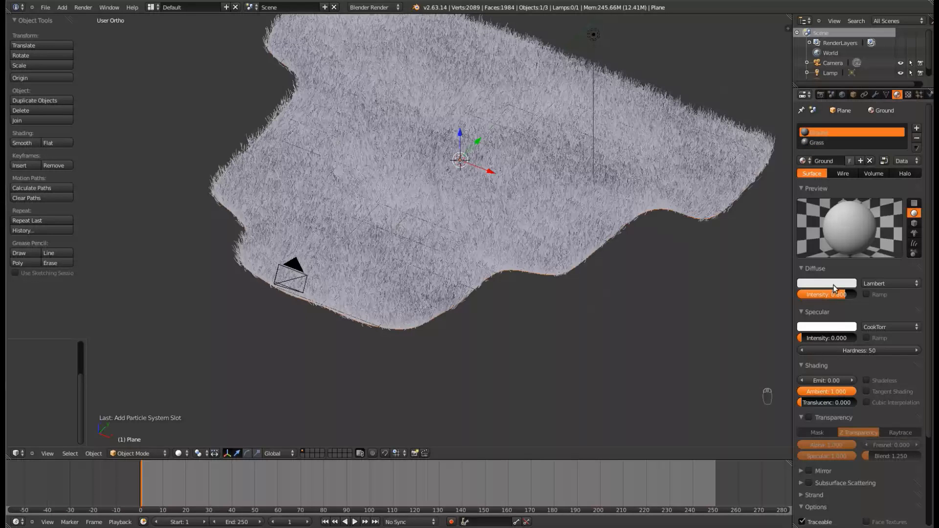
pyautogui.click(826, 283)
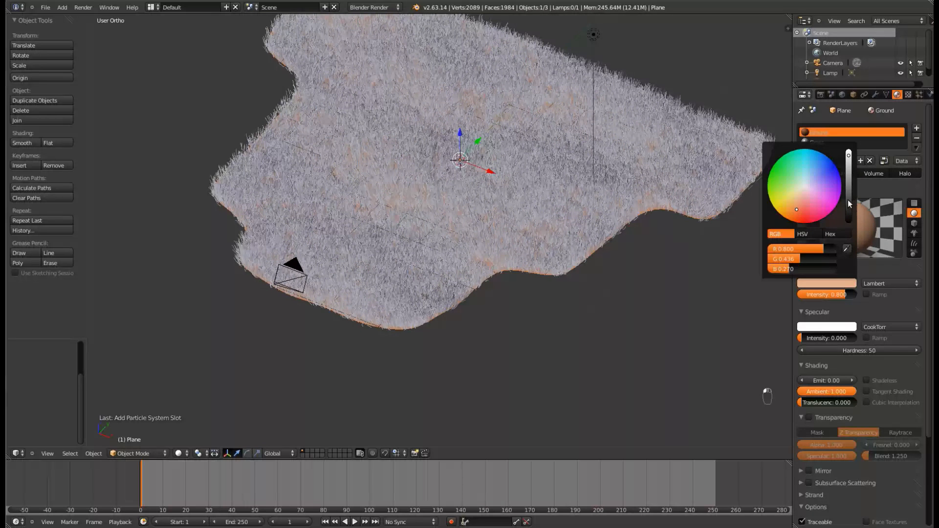
pyautogui.click(791, 216)
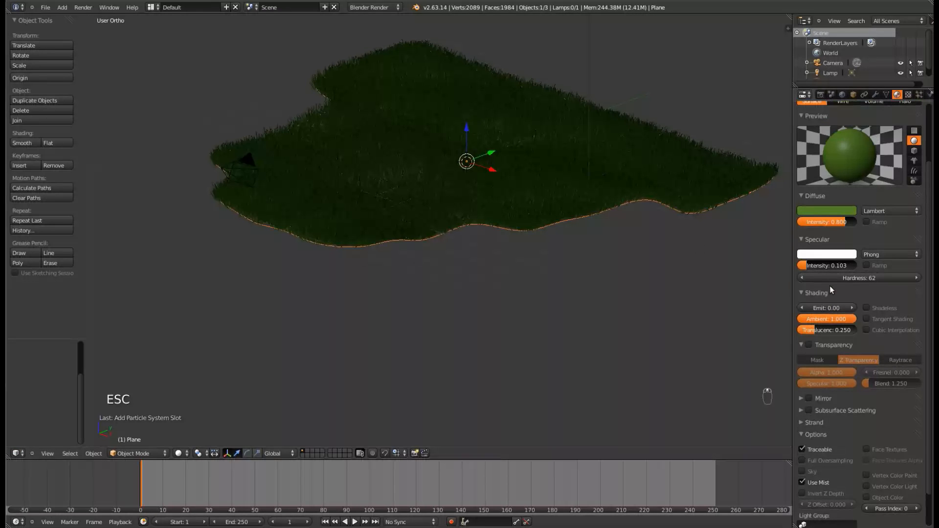
# Lower the grass material's specular intensity to about 0.04 and save.
pyautogui.moveTo(838, 266); pyautogui.dragTo(802, 265)
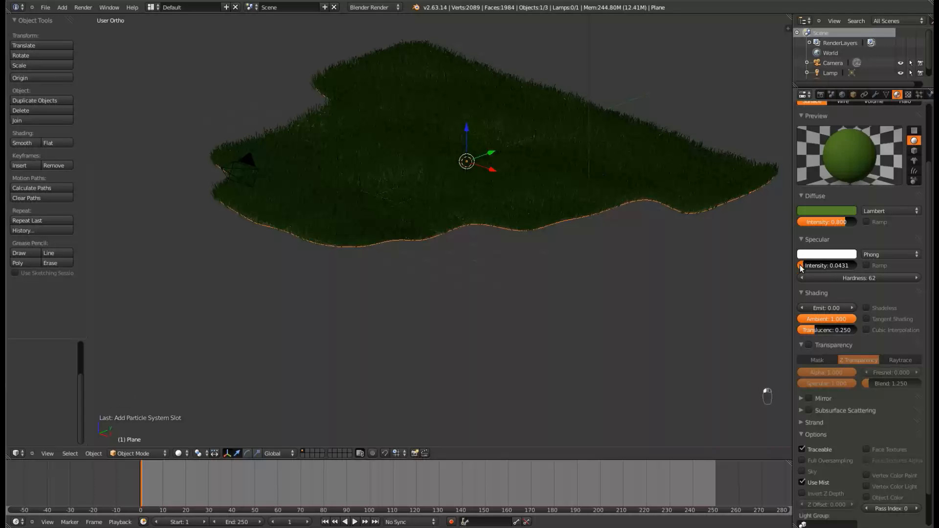
pyautogui.press('ctrl+s')
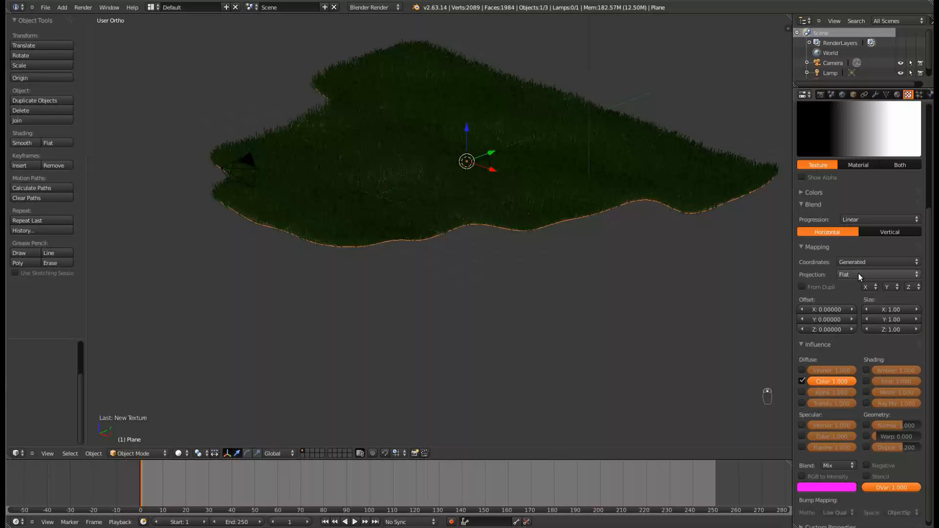
# Map the Blend texture along the hairs with Strand/Particle coordinates, checking the grass material on the way.
pyautogui.click(876, 263)
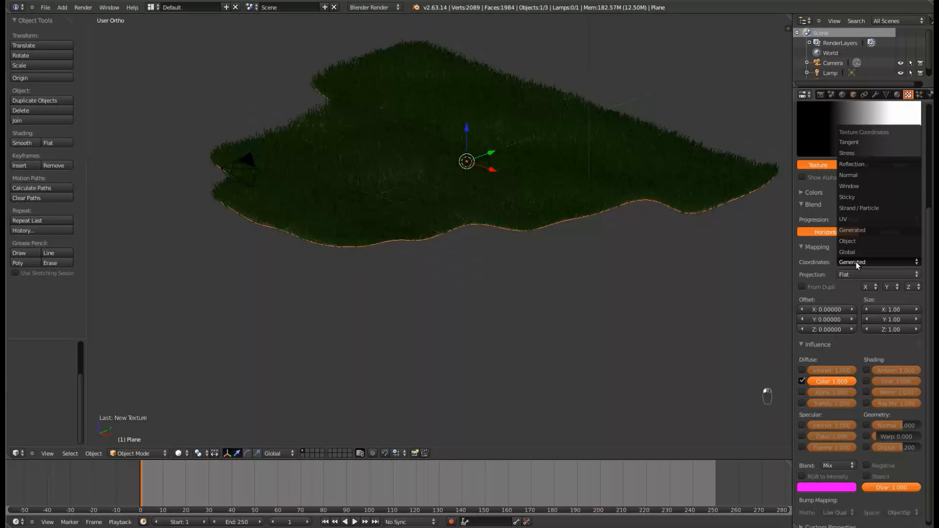
pyautogui.click(859, 208)
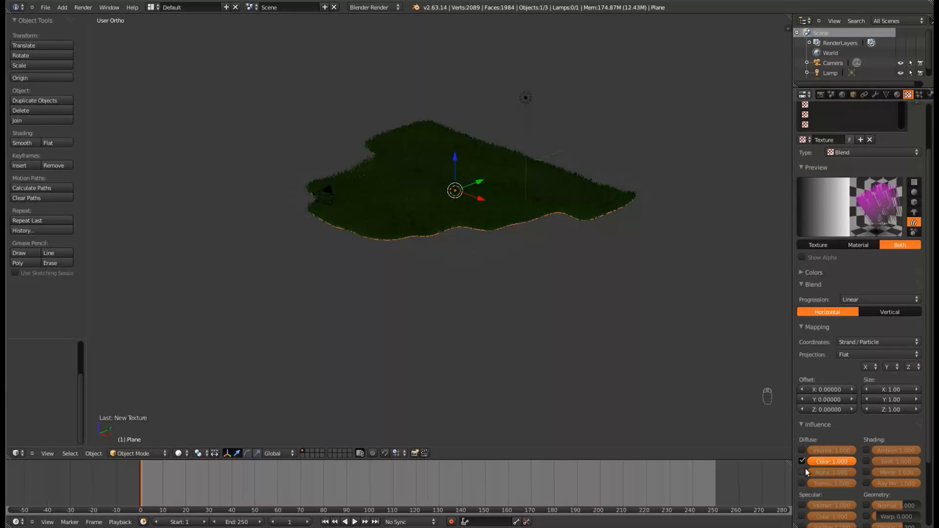
pyautogui.click(897, 94)
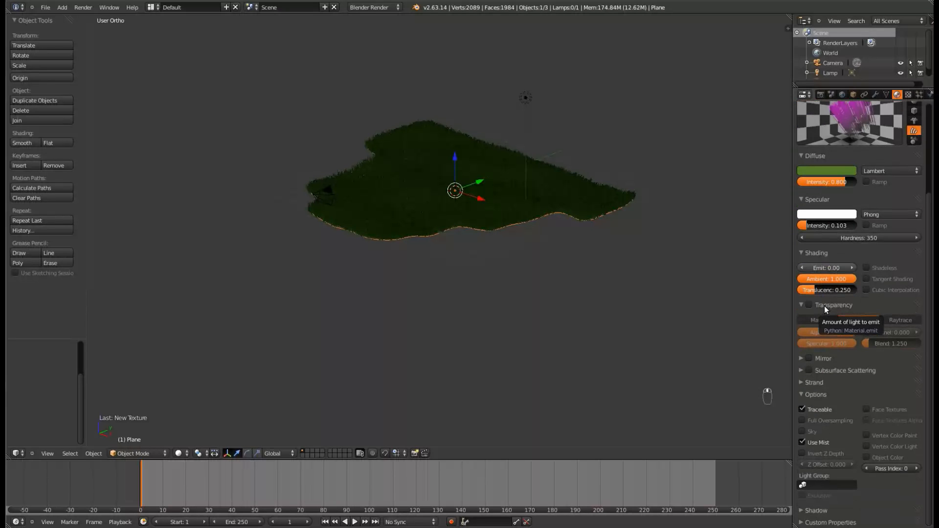
pyautogui.click(808, 305)
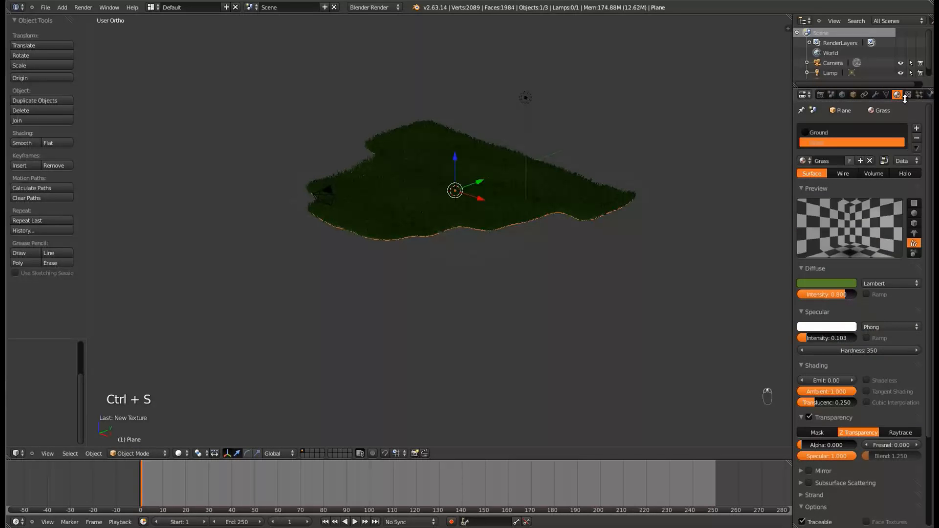
pyautogui.click(908, 95)
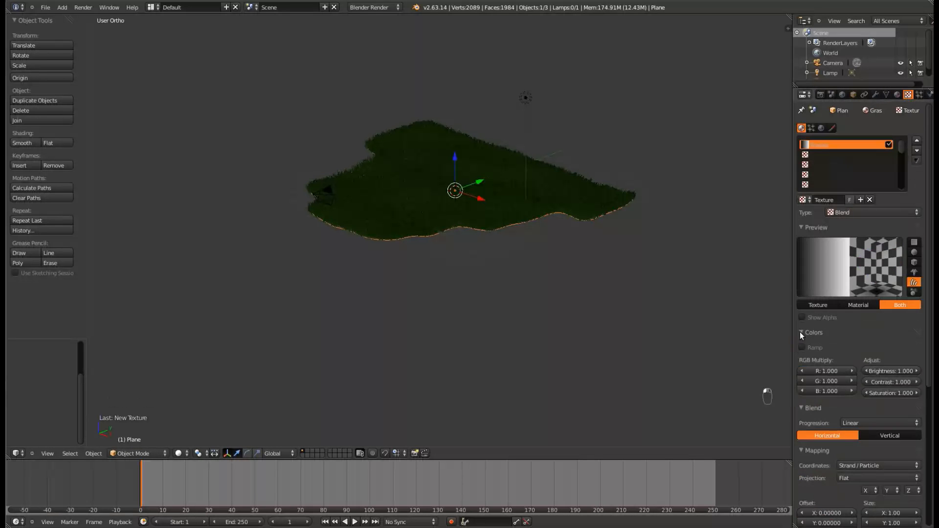
# Enable a colour ramp on the texture with a dark transparent first stop.
pyautogui.click(802, 349)
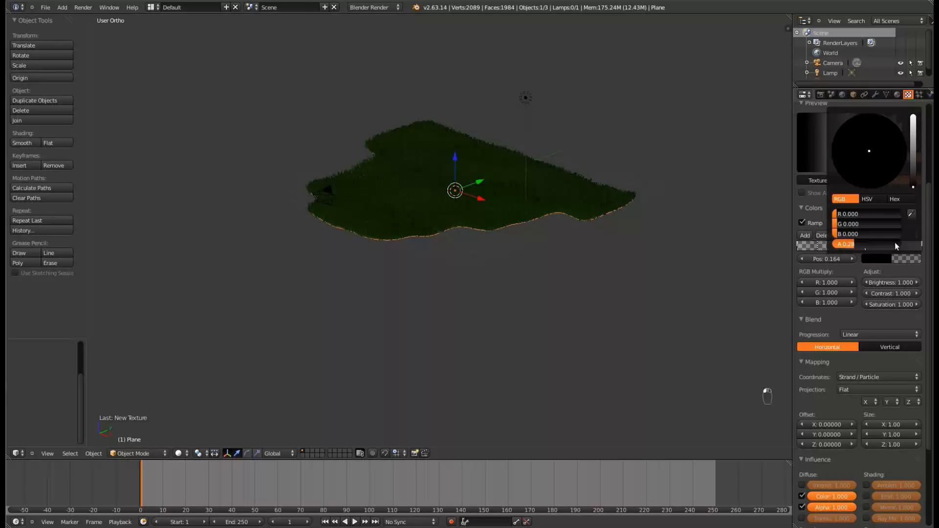
pyautogui.click(901, 180)
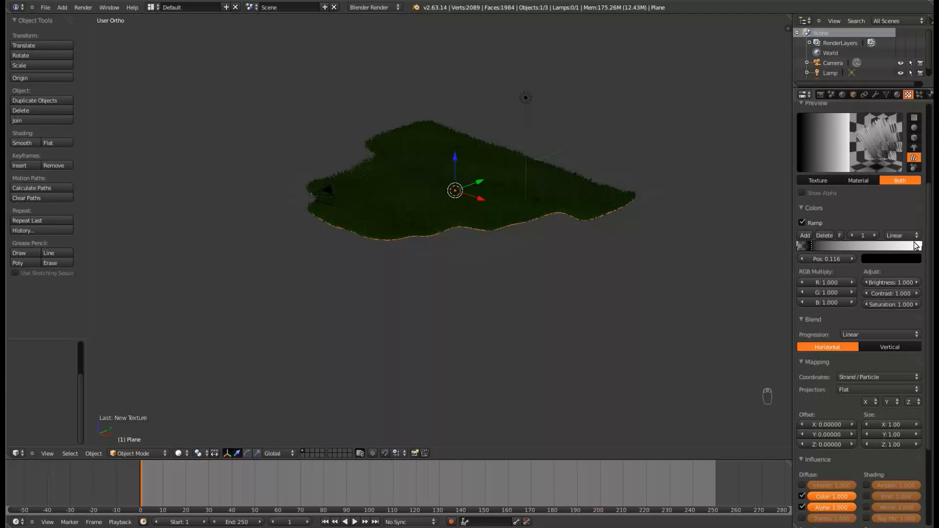
pyautogui.press('ctrl+s')
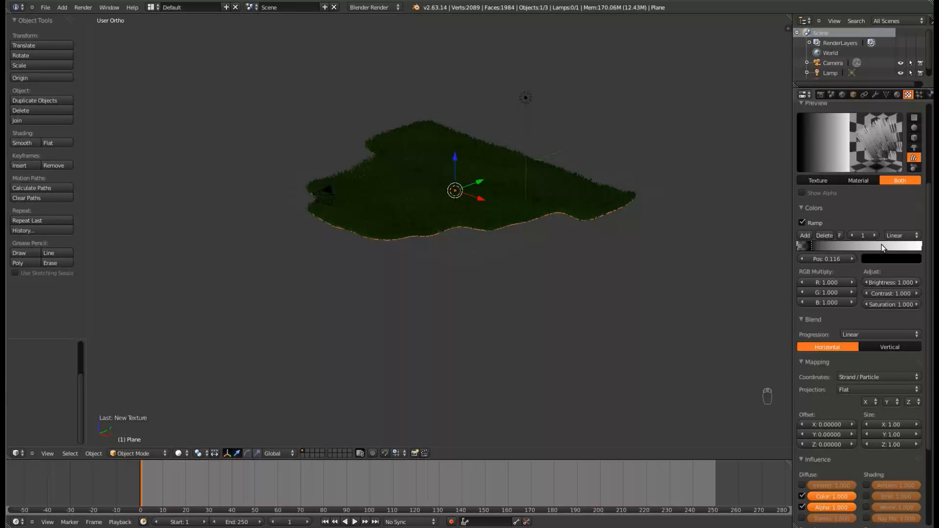
# Add ramp stops running through green to pale yellow at the strand tips, then save.
pyautogui.click(890, 258)
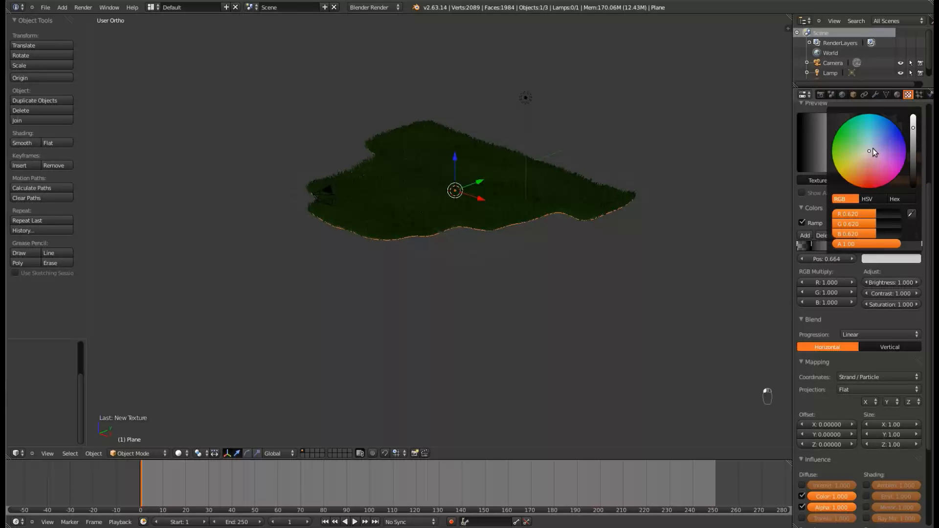
pyautogui.click(844, 148)
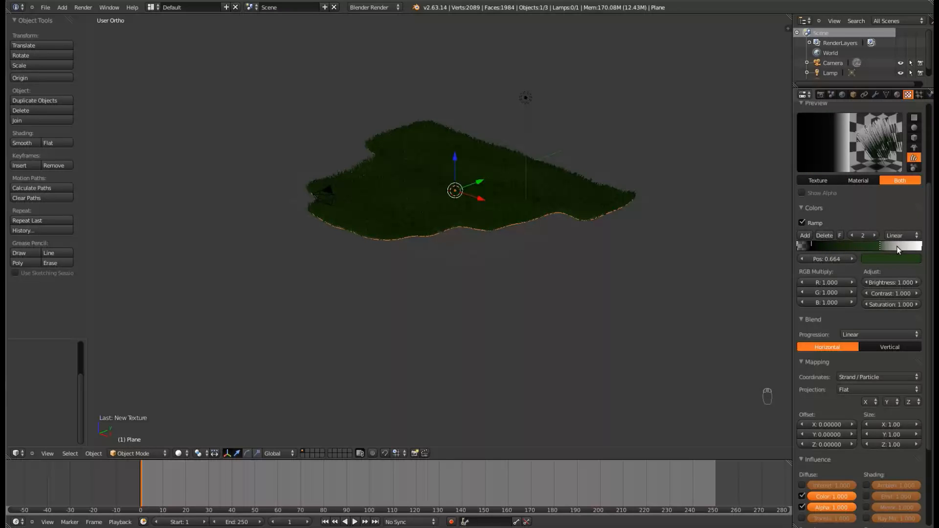
pyautogui.click(890, 258)
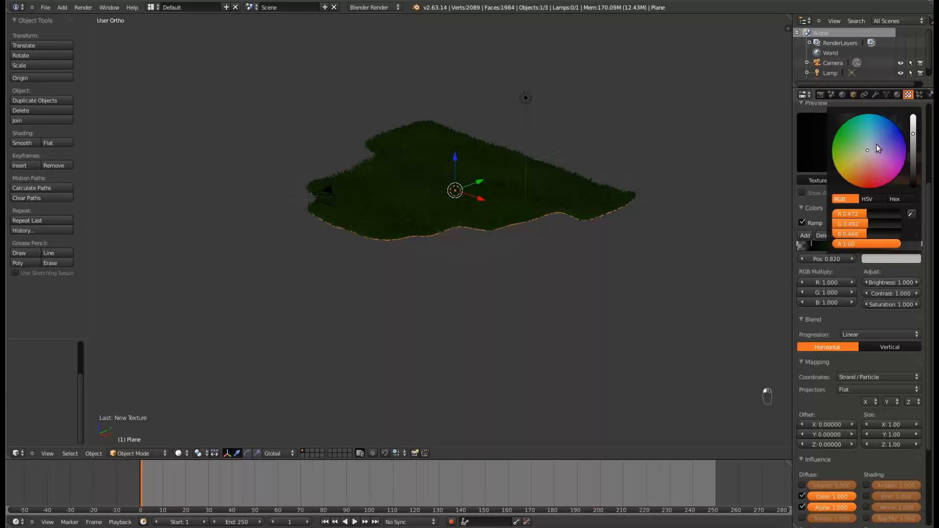
pyautogui.click(839, 157)
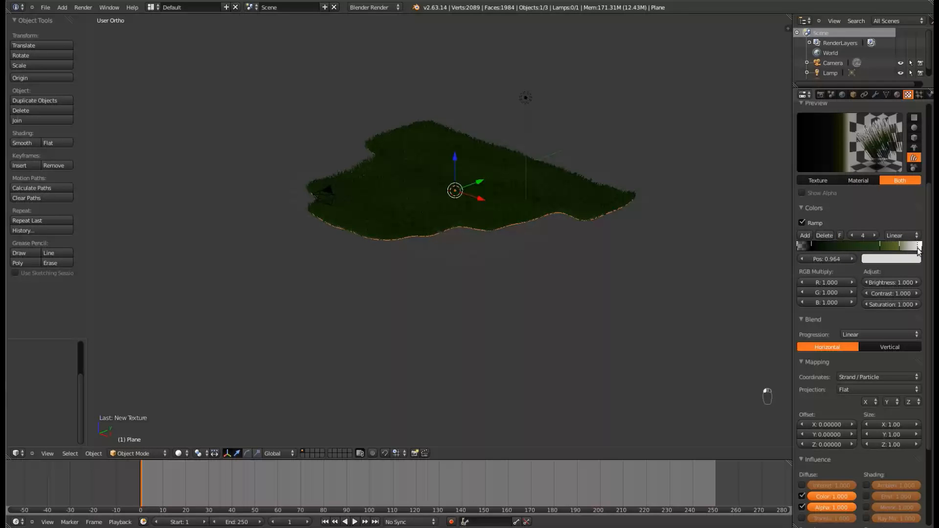
pyautogui.click(891, 258)
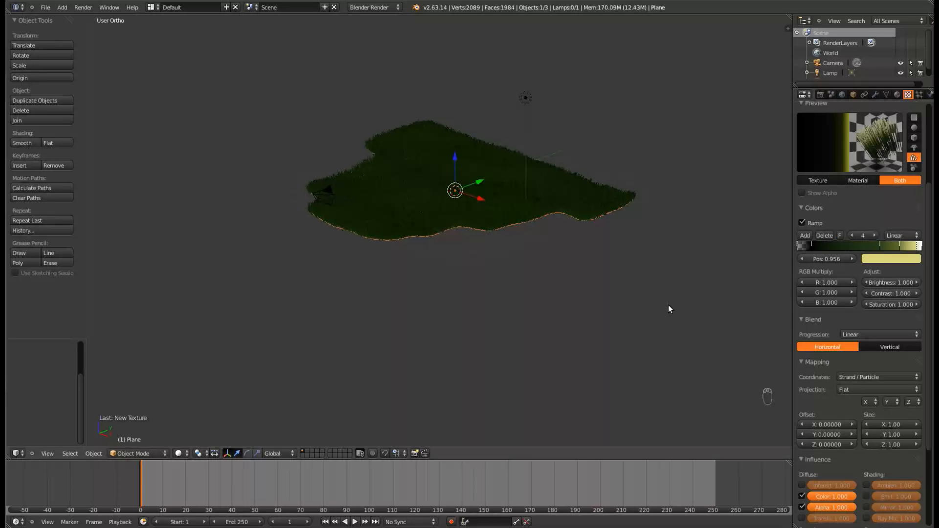
pyautogui.press('ctrl+s')
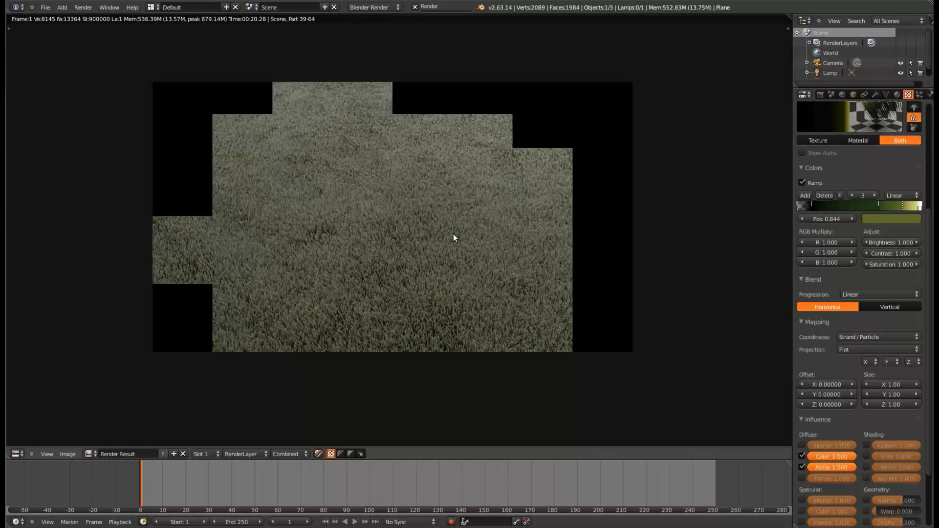
# Leave the finished test render and return to the camera view of the grass.
pyautogui.press('Escape')
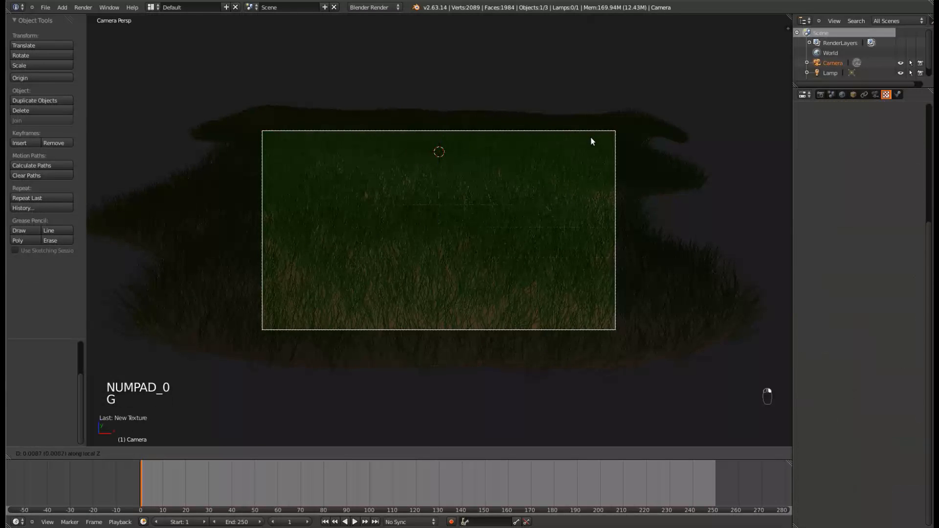
# Reframe the camera to look across the grass and test render.
pyautogui.press('g')
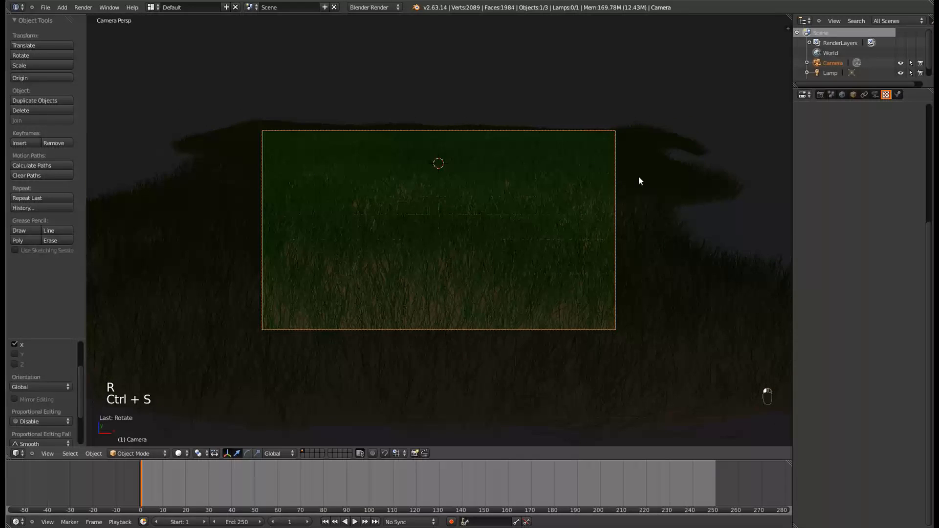
pyautogui.press('F12')
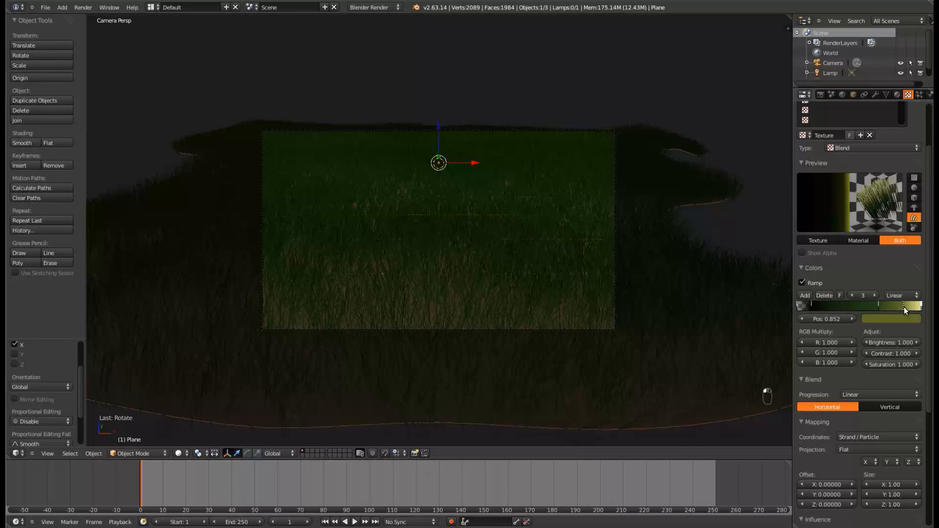
# Slide the ramp's middle stop to deepen the green, save and render again.
pyautogui.moveTo(904, 312); pyautogui.dragTo(901, 311)
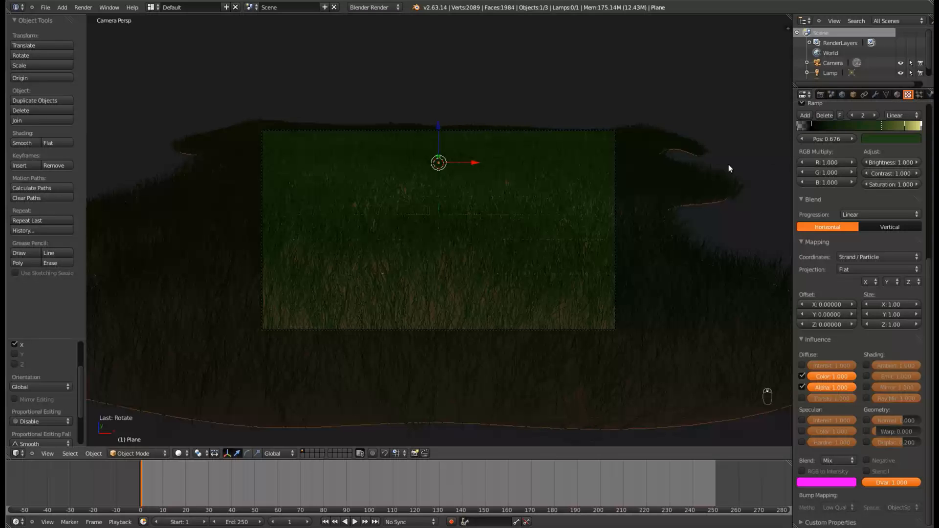
pyautogui.press('ctrl+s')
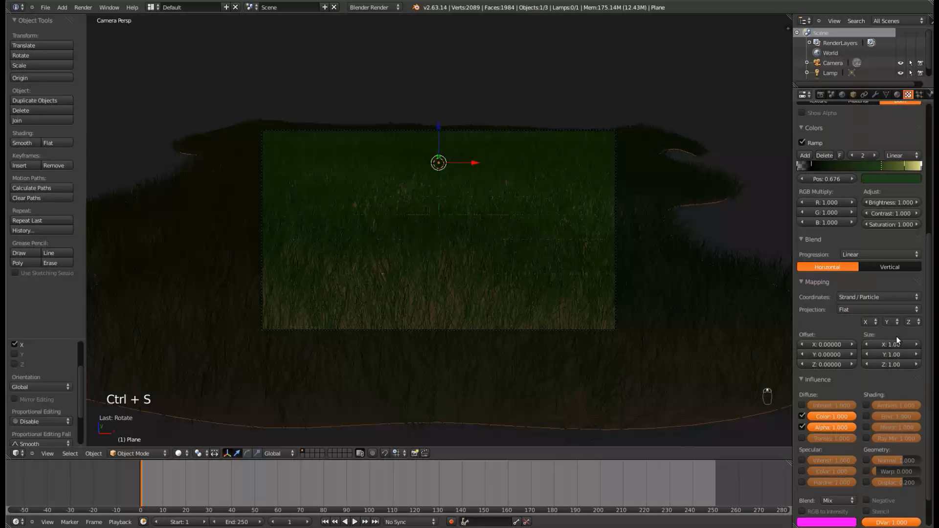
pyautogui.press('F12')
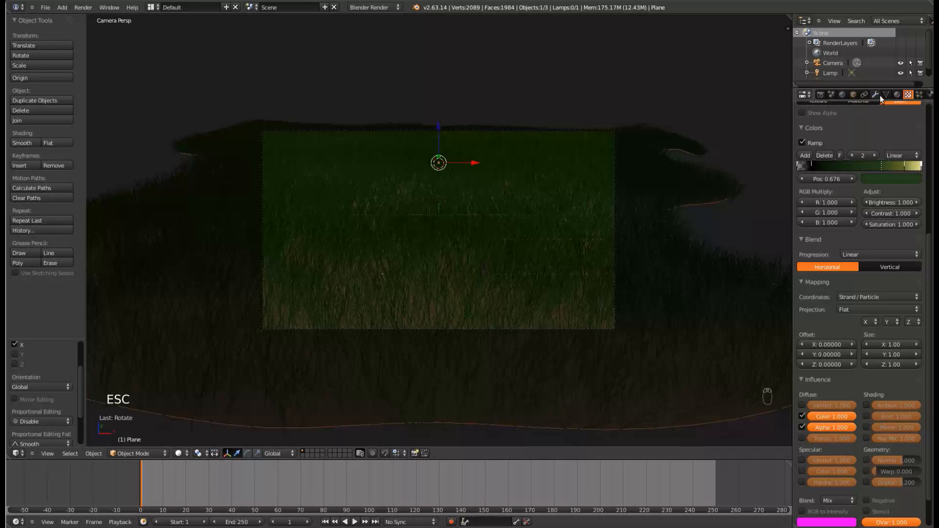
# Set the grass material's strands to Blender Units with root 0.006 and tip 0.0001, then save.
pyautogui.click(898, 95)
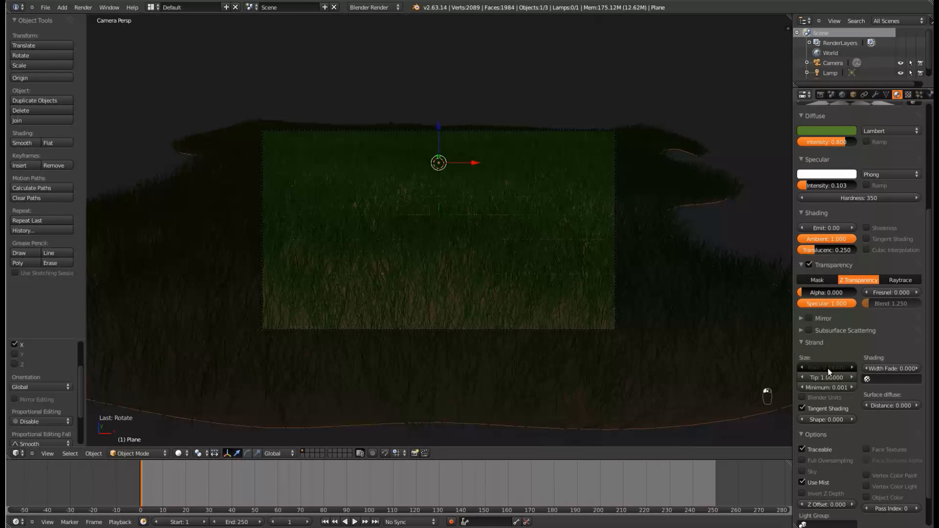
pyautogui.click(827, 367)
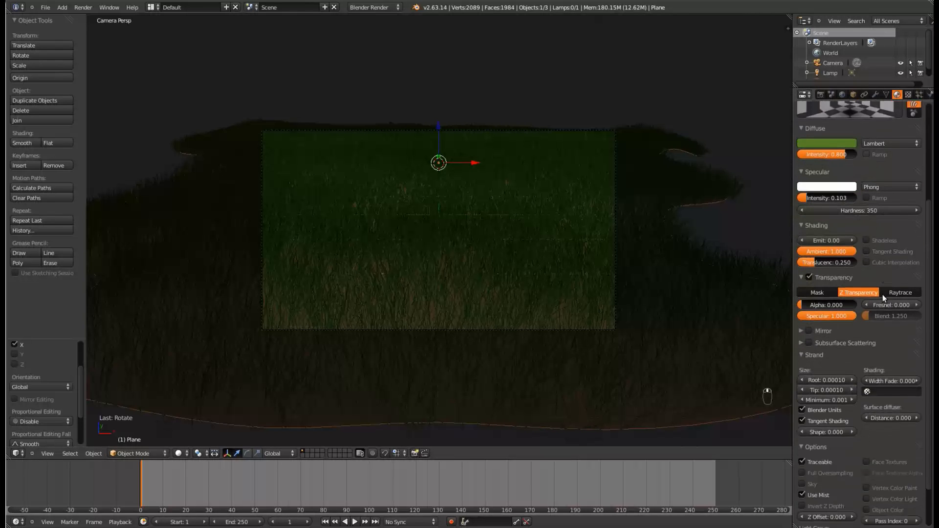
pyautogui.press('ctrl+s')
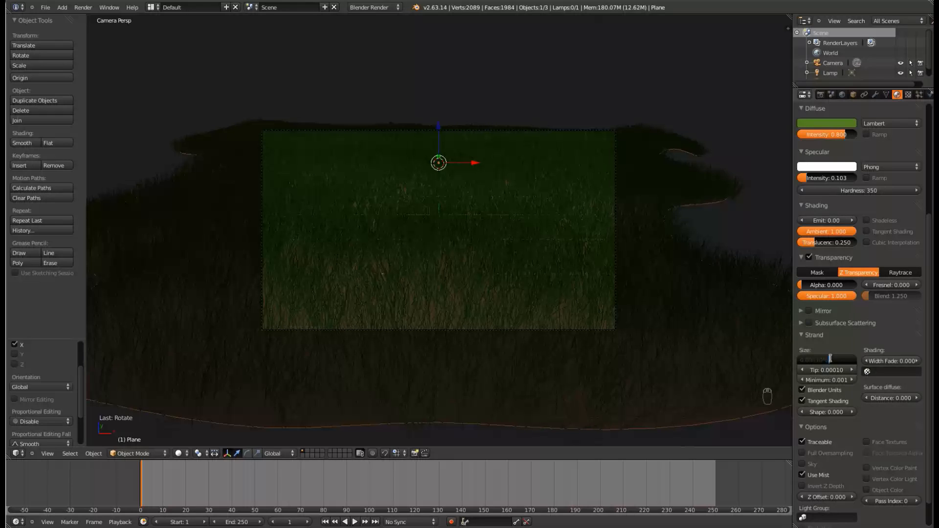
pyautogui.press('ctrl+s')
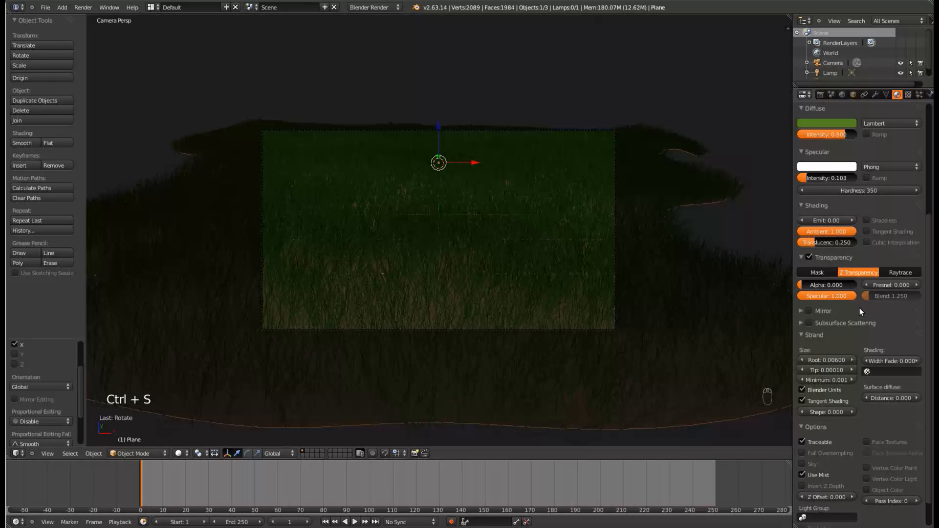
pyautogui.scroll(-3)
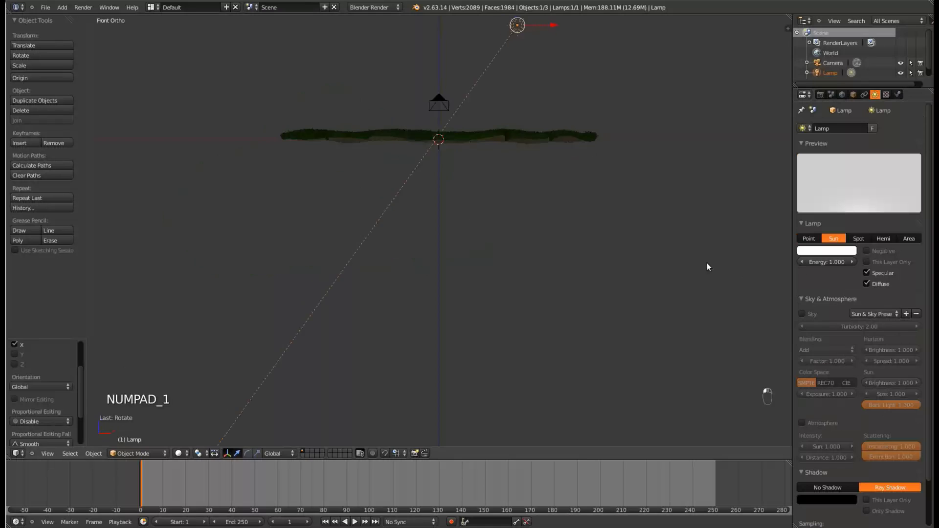
# From front view, clear the sun lamp's rotation and move it above and beside the terrain.
pyautogui.press('NUMPAD_3')
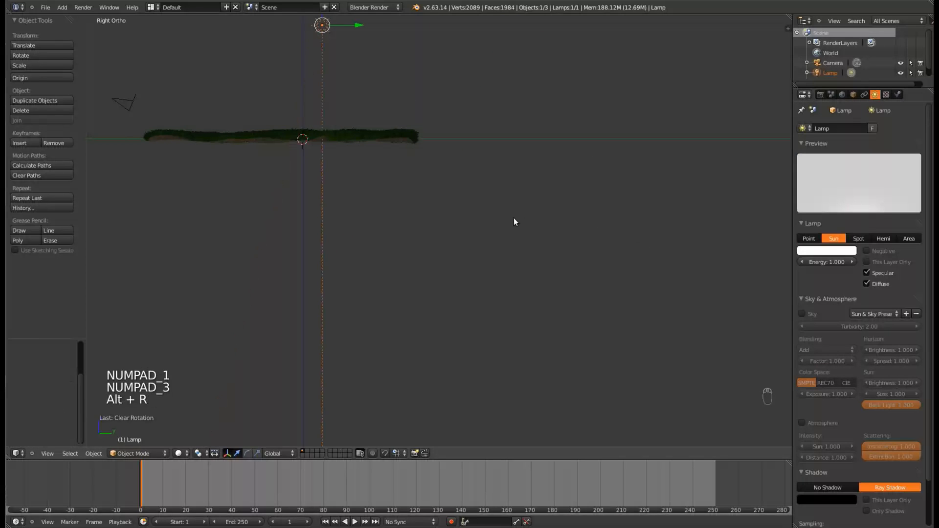
pyautogui.press('g')
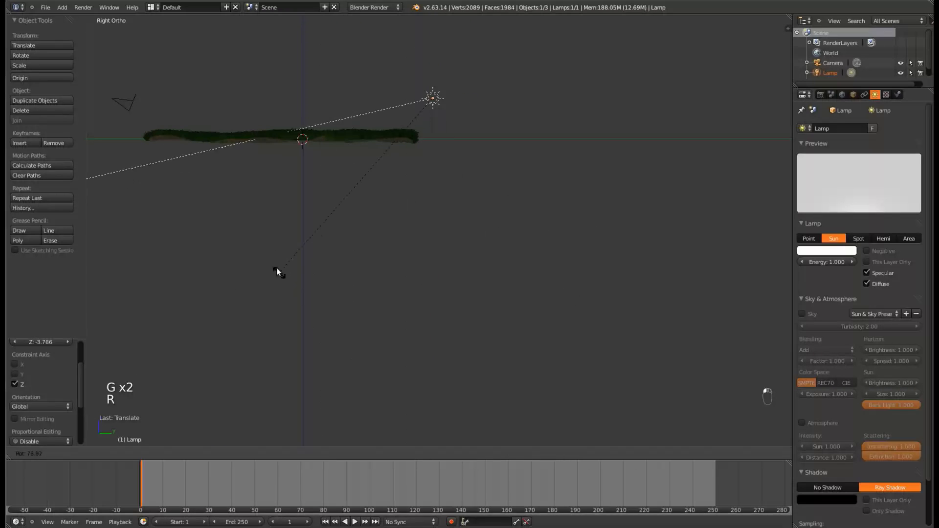
pyautogui.press('ctrl+s')
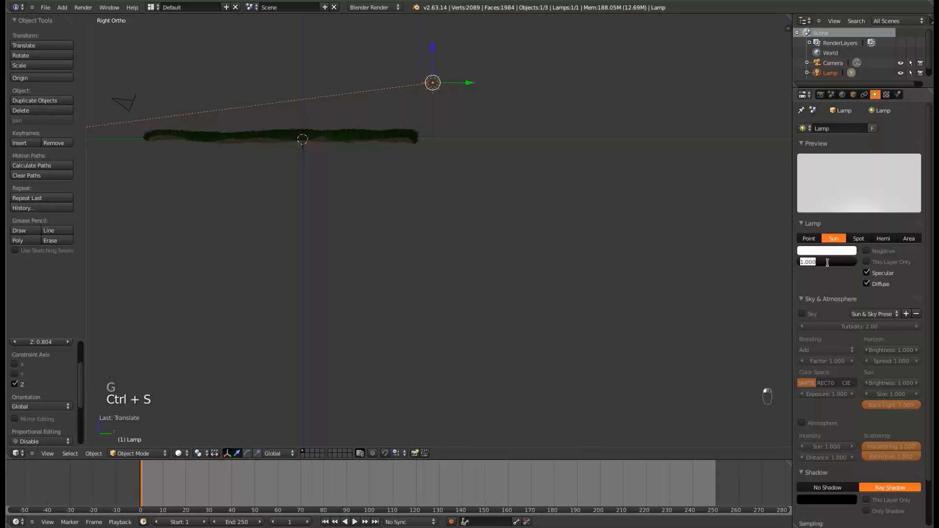
pyautogui.click(827, 250)
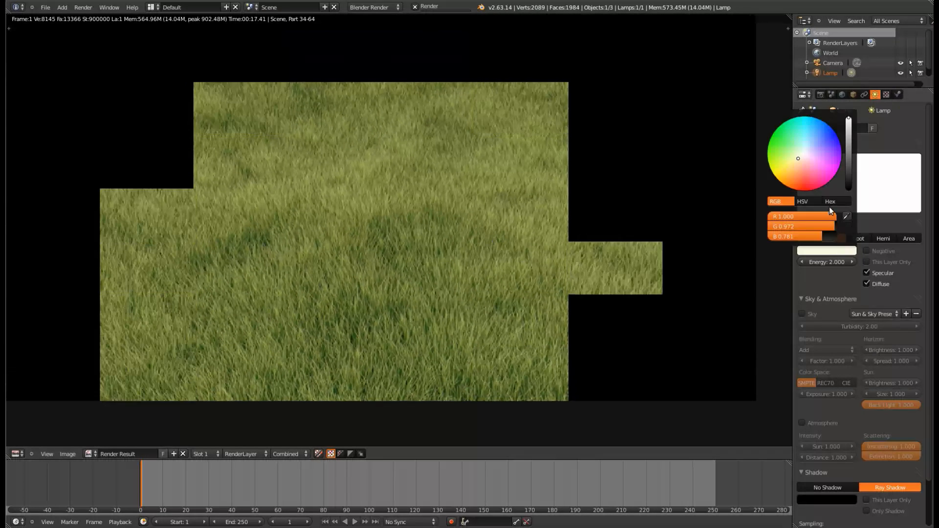
# Tint the sun lamp a warm cream colour.
pyautogui.click(427, 234)
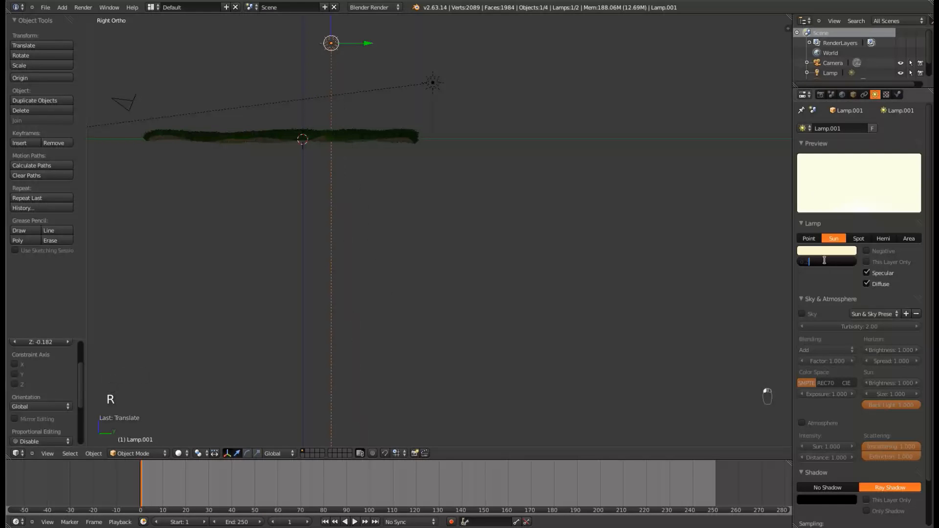
# Adjust the duplicate lamp Lamp.001's energy.
pyautogui.click(827, 251)
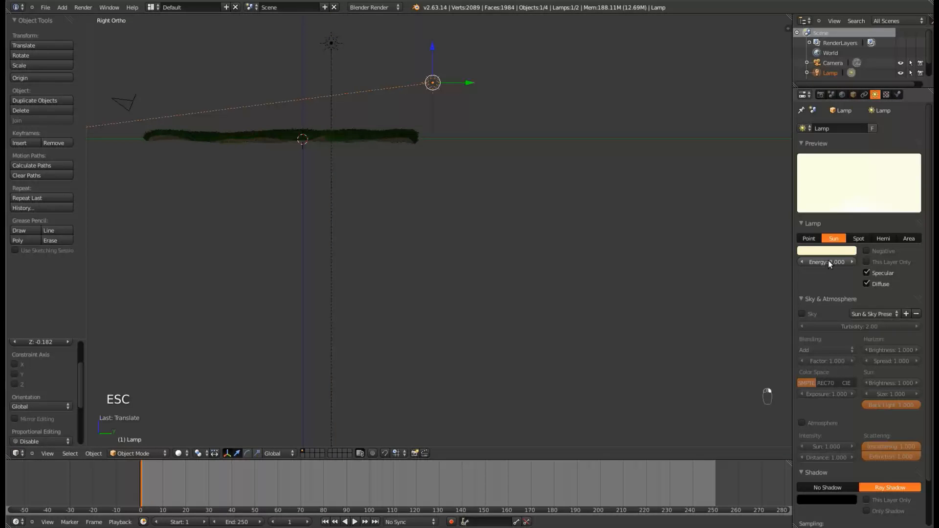
# Retint the main sun lamp toward a deeper warm yellow.
pyautogui.click(827, 250)
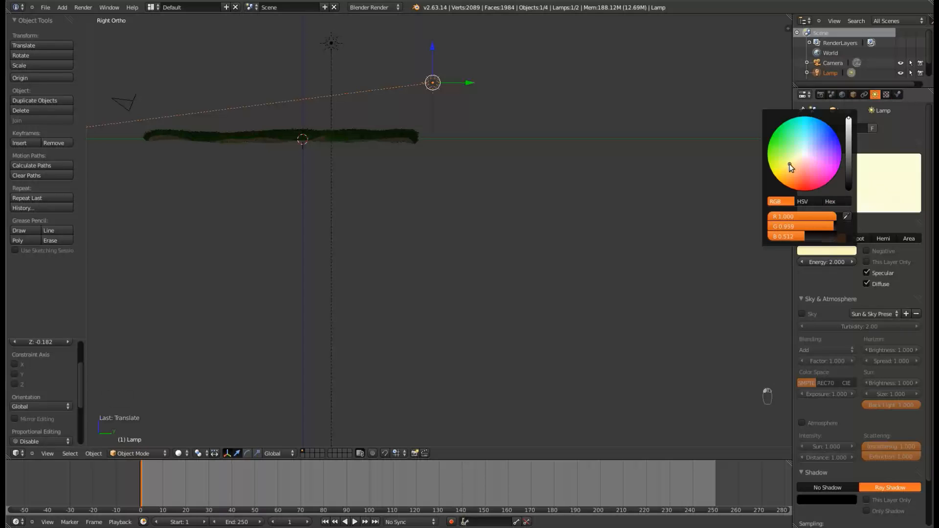